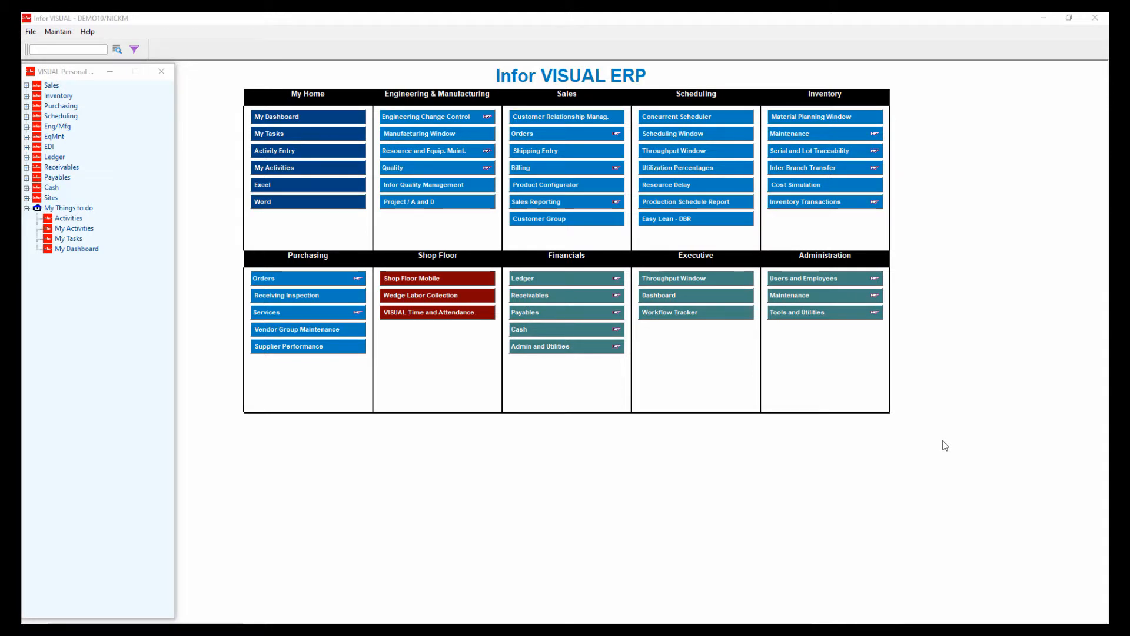
mouse_move(935, 404)
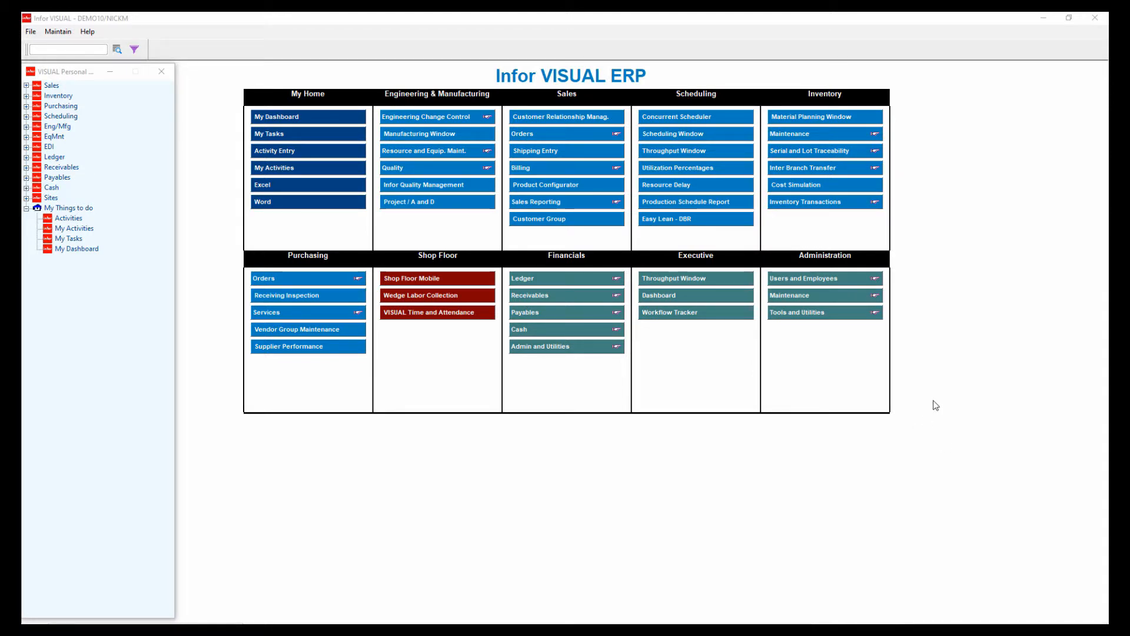
- Launch Workflow Tracker/Designer from the Executive group to choose an existing workflow
click(876, 312)
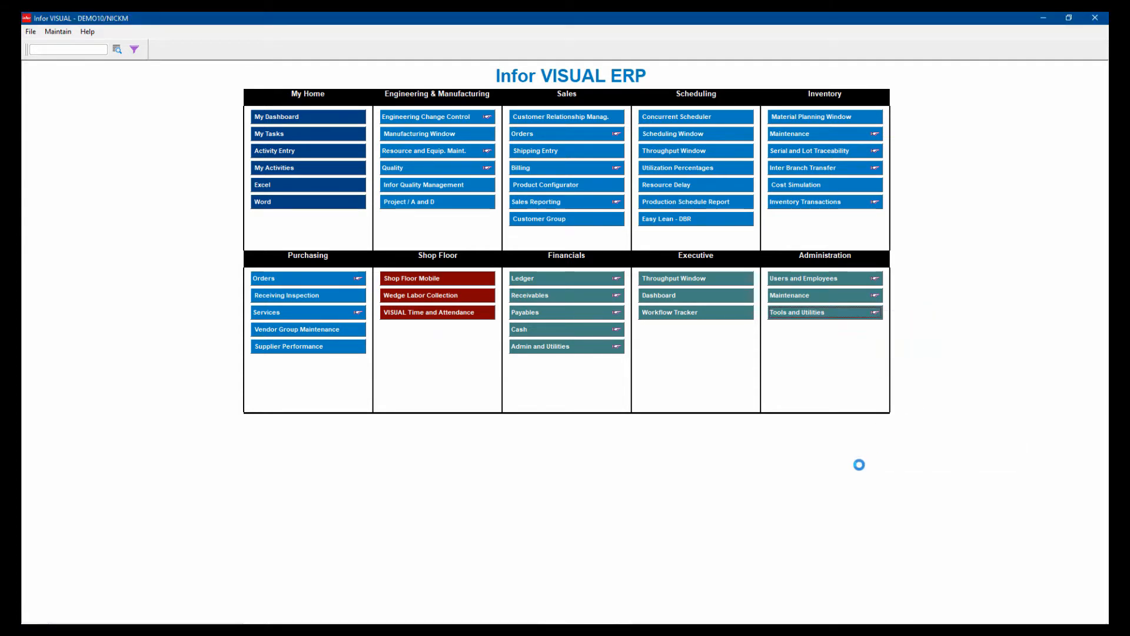
click(669, 311)
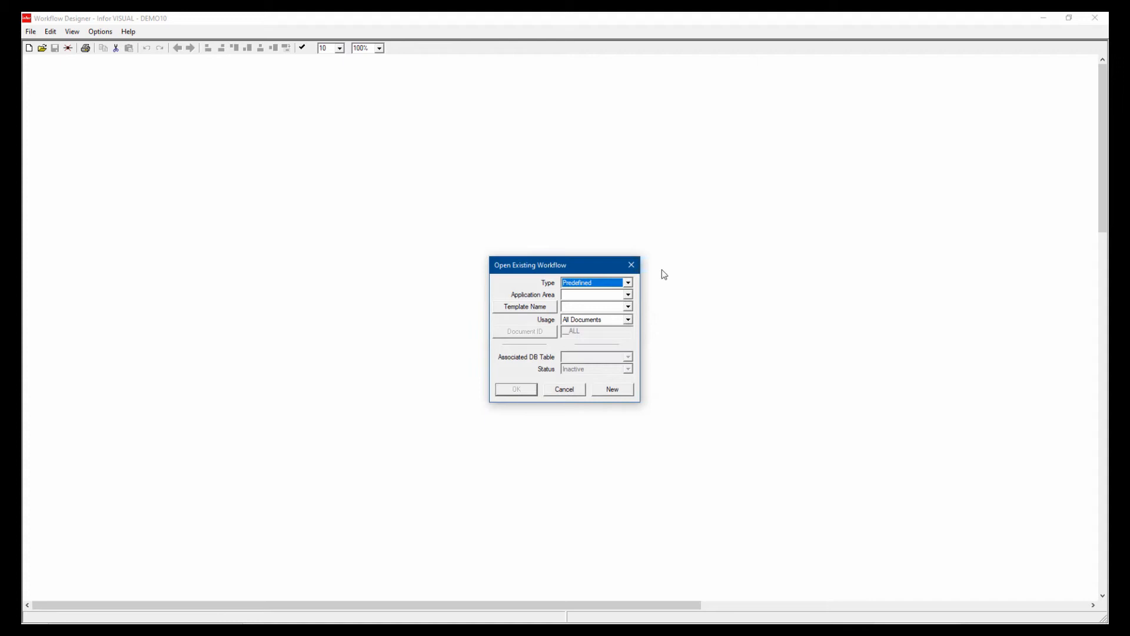
mouse_move(529, 311)
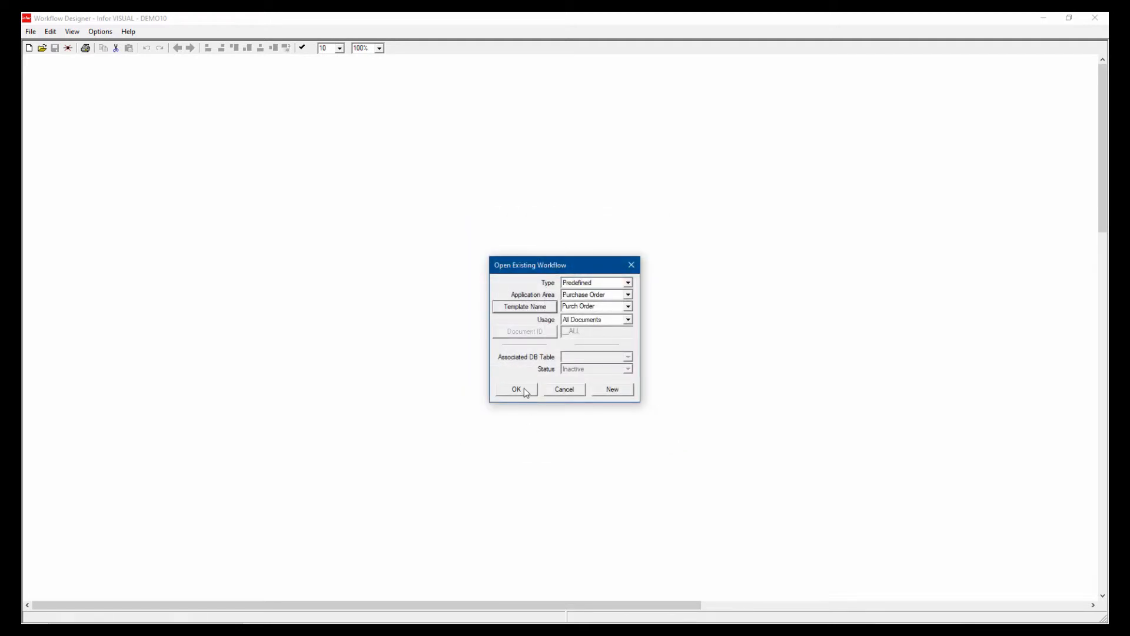
- Load the PO Authorization and Release Flow and select its Released branch
click(516, 389)
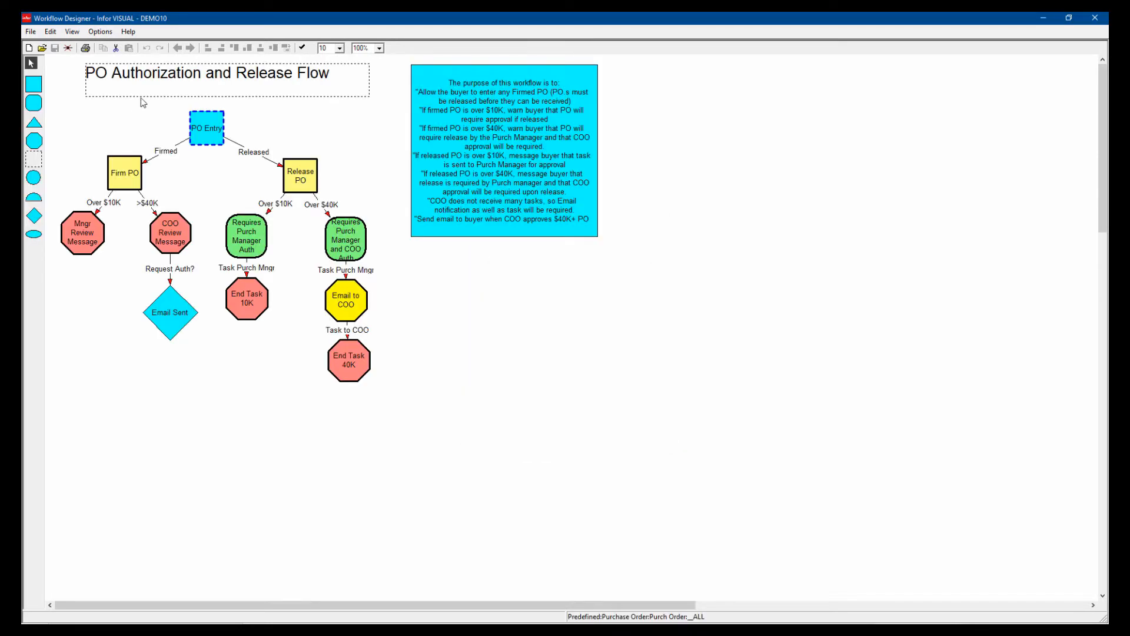
mouse_move(310, 98)
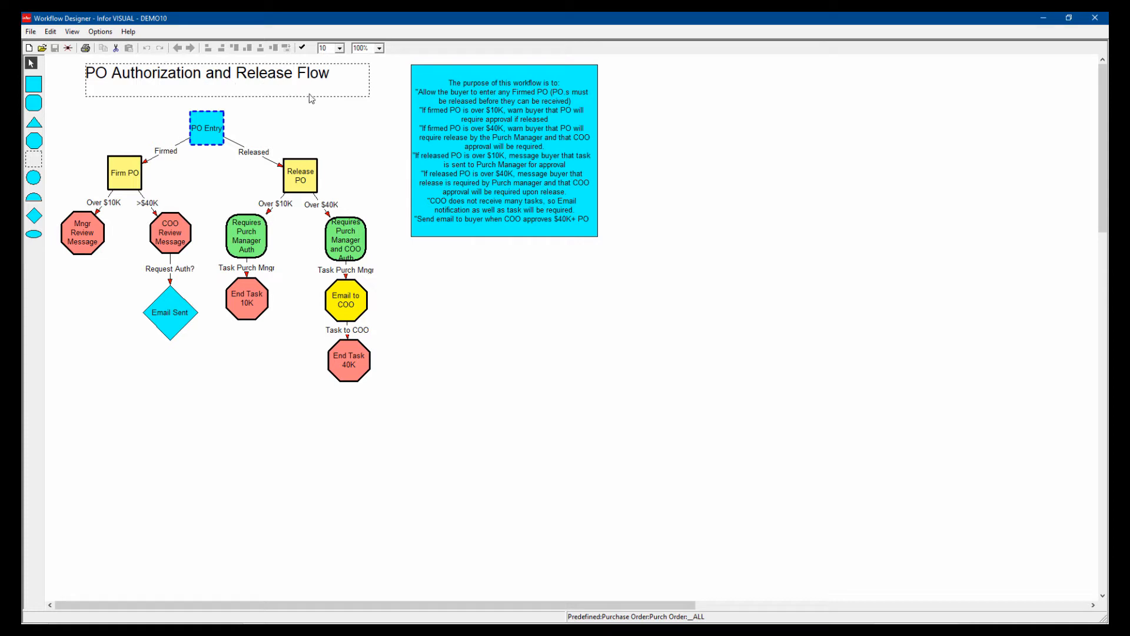
mouse_move(214, 139)
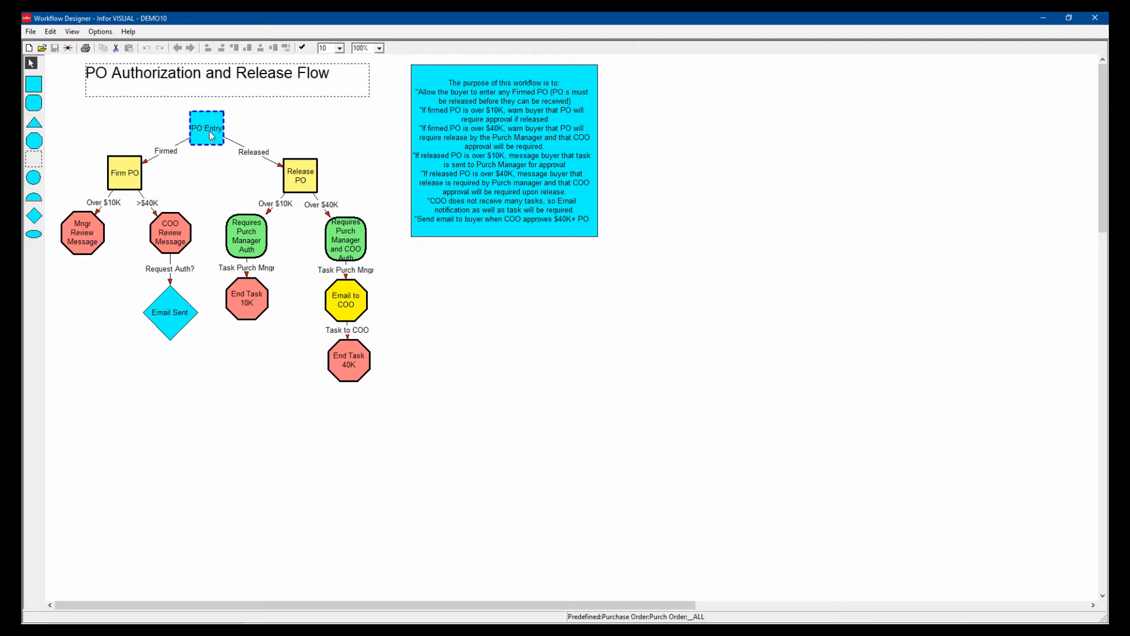
mouse_move(178, 153)
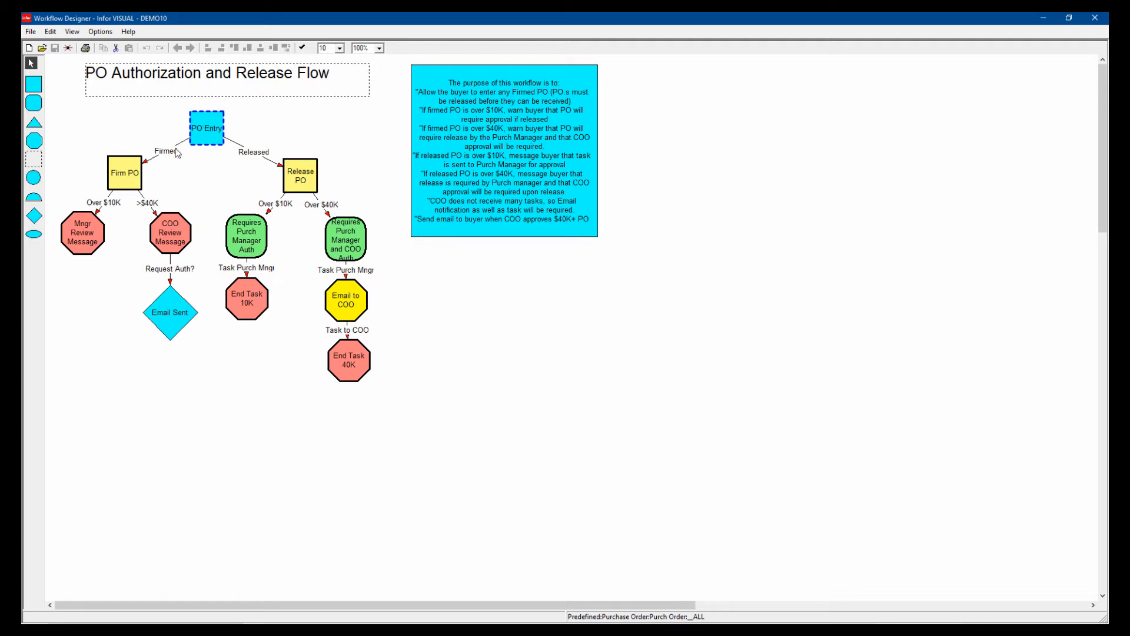
mouse_move(137, 176)
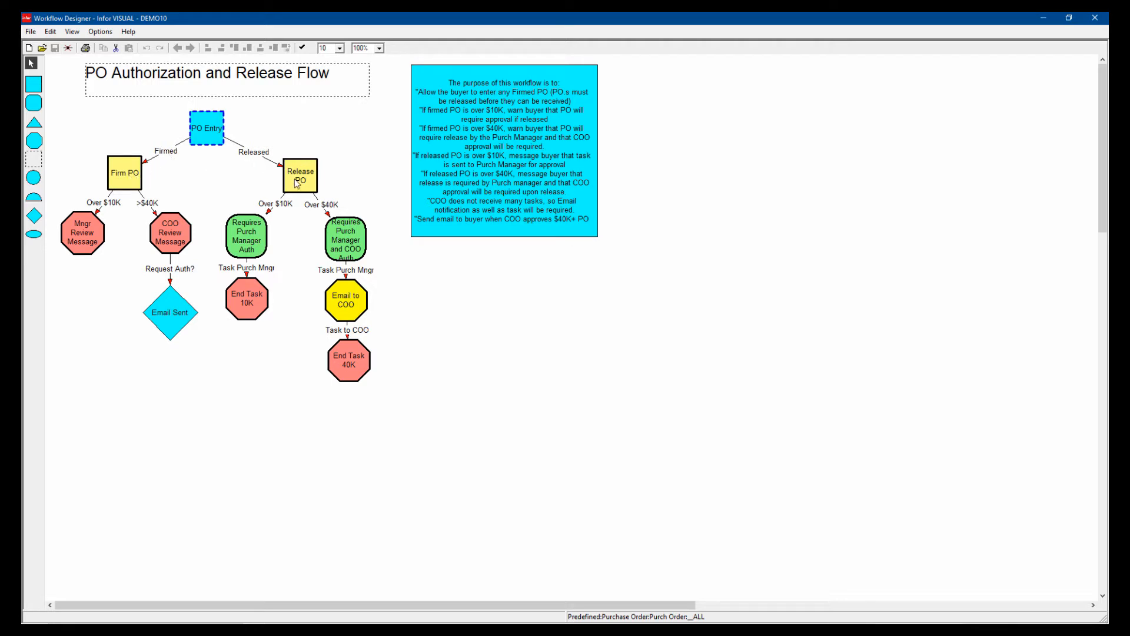
mouse_move(325, 164)
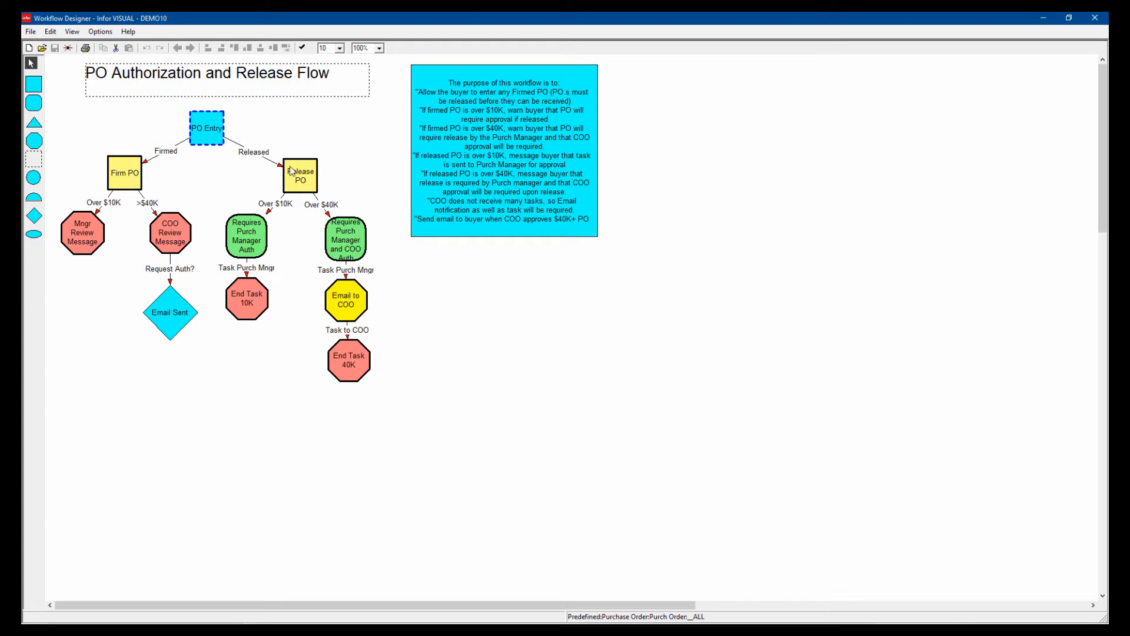
mouse_move(258, 158)
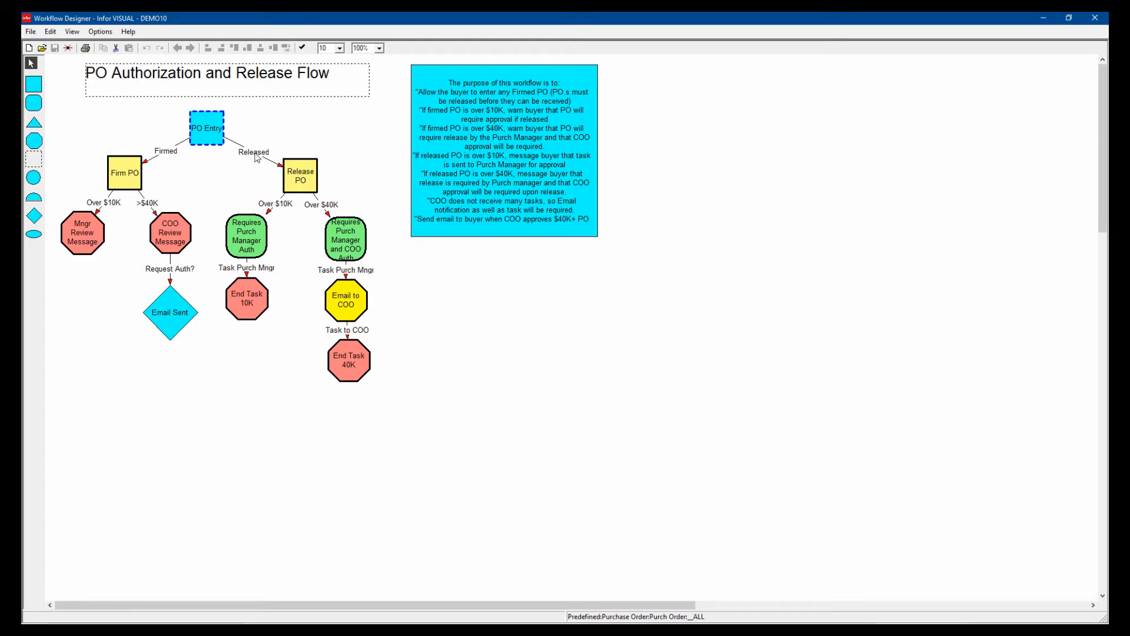
mouse_move(259, 163)
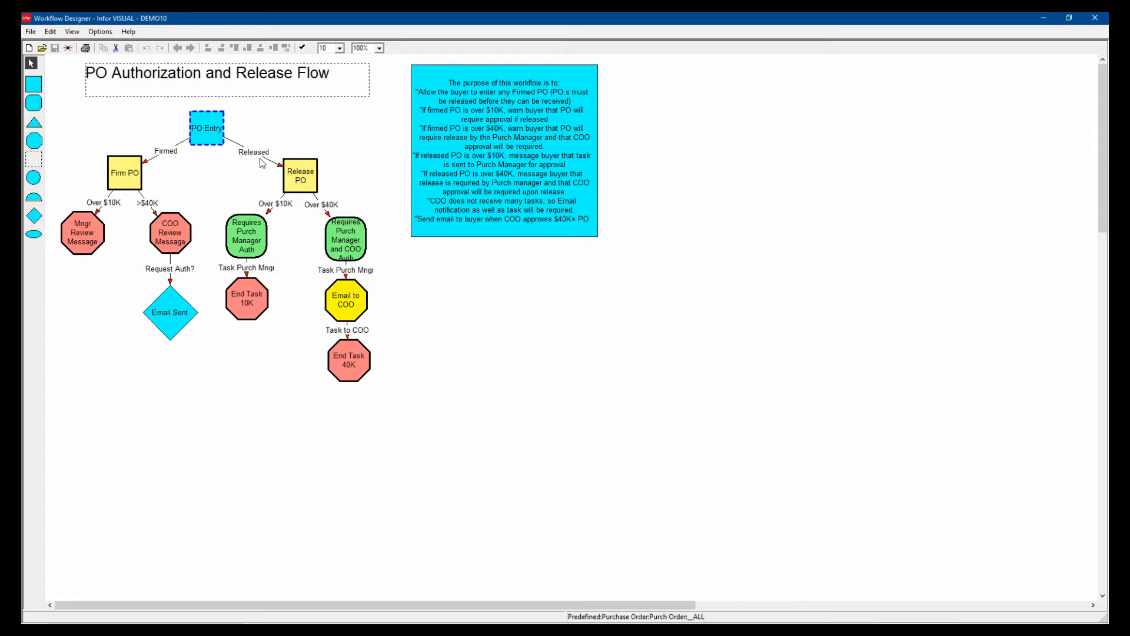
click(254, 152)
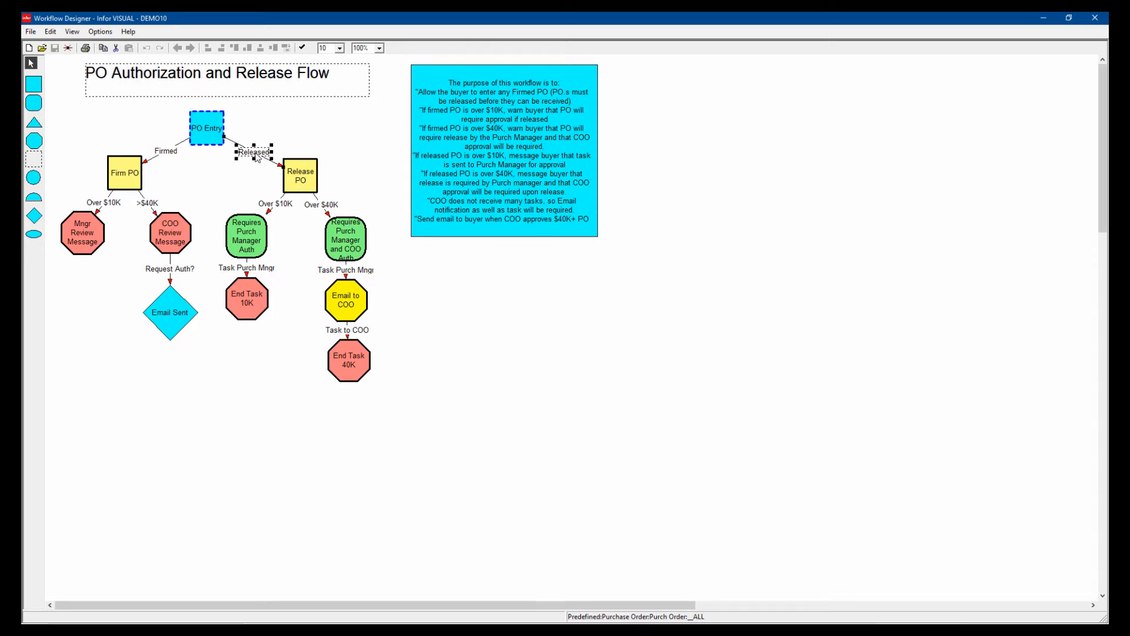
double_click(255, 152)
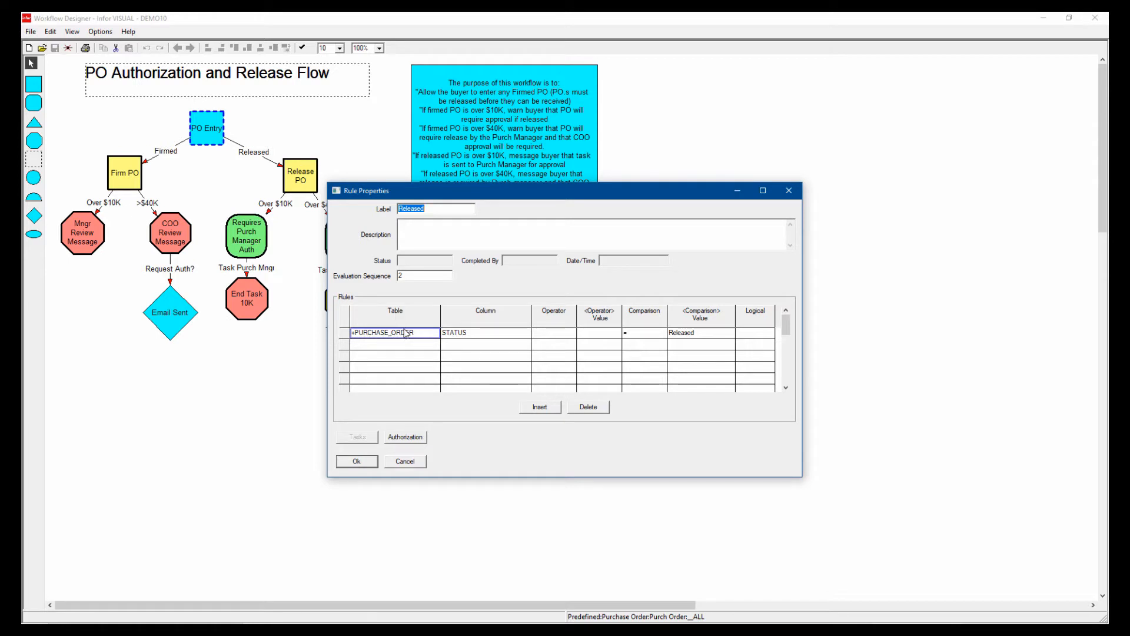
mouse_move(670, 339)
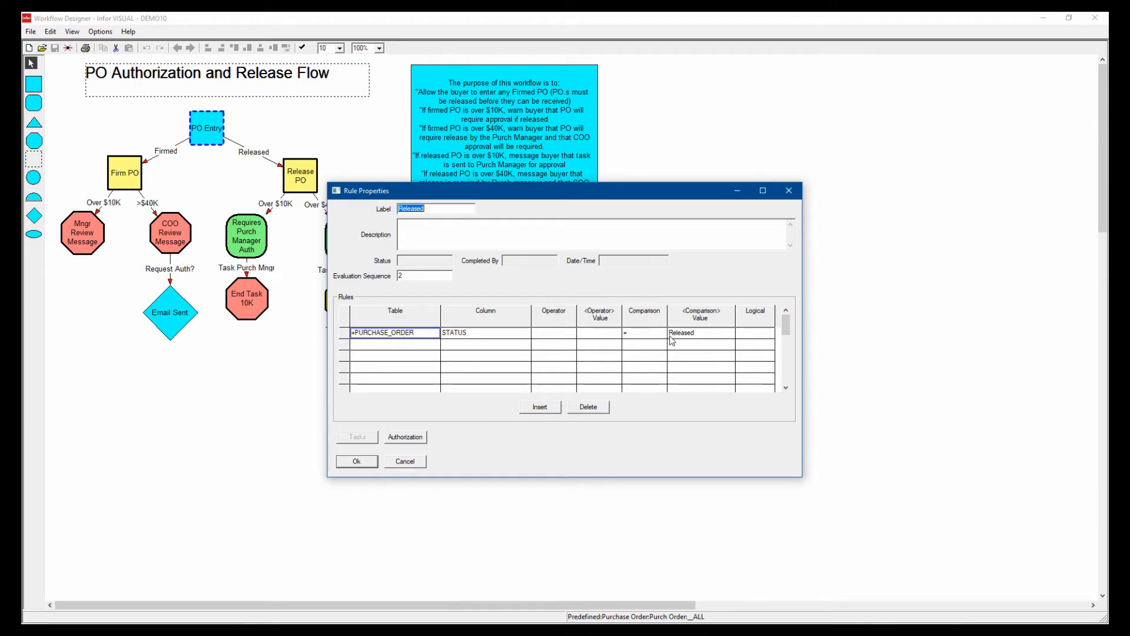
mouse_move(657, 332)
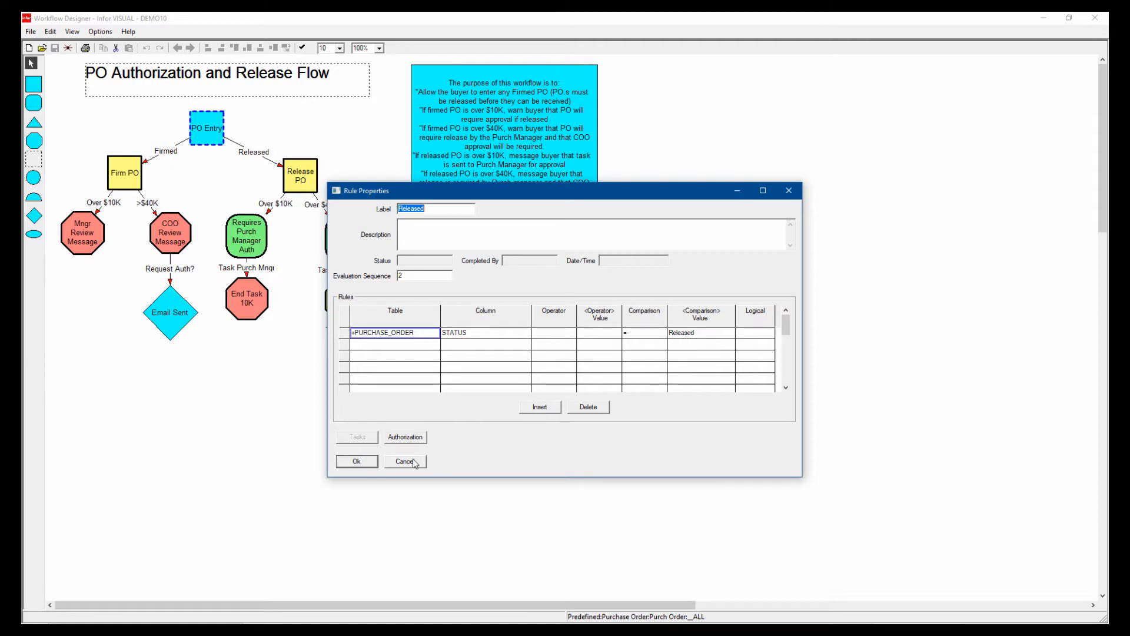
mouse_move(271, 161)
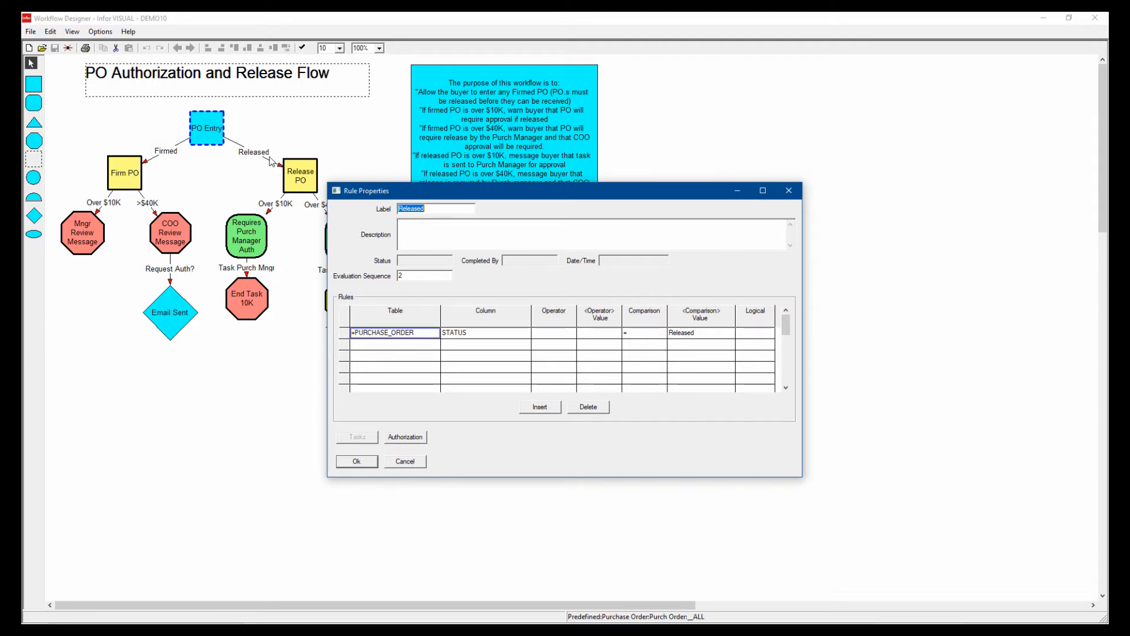
mouse_move(302, 388)
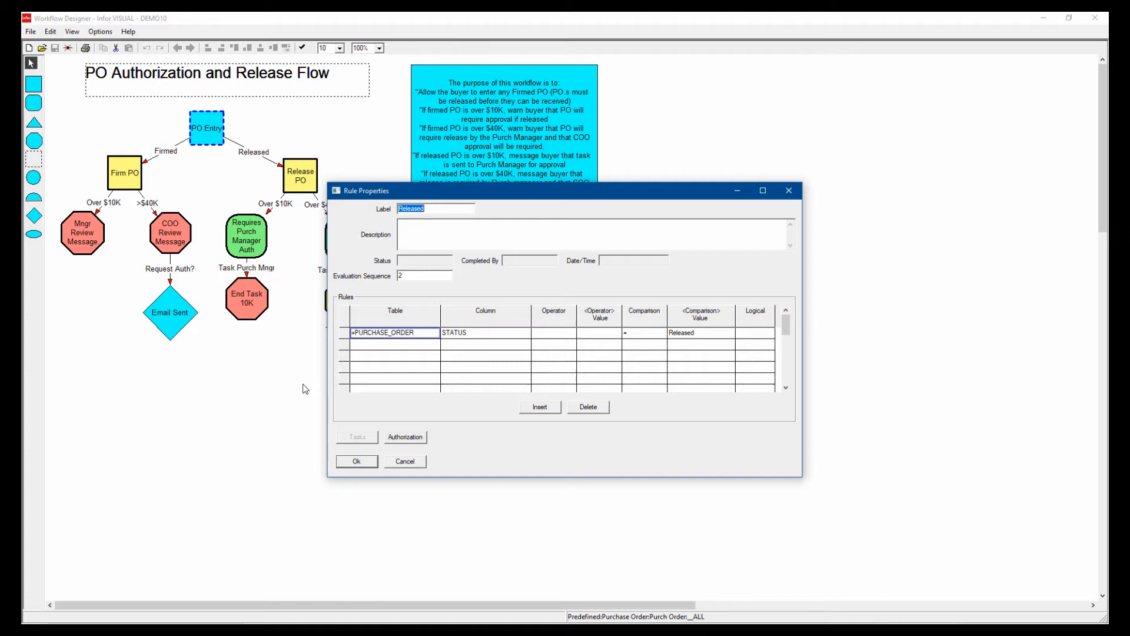
mouse_move(539, 461)
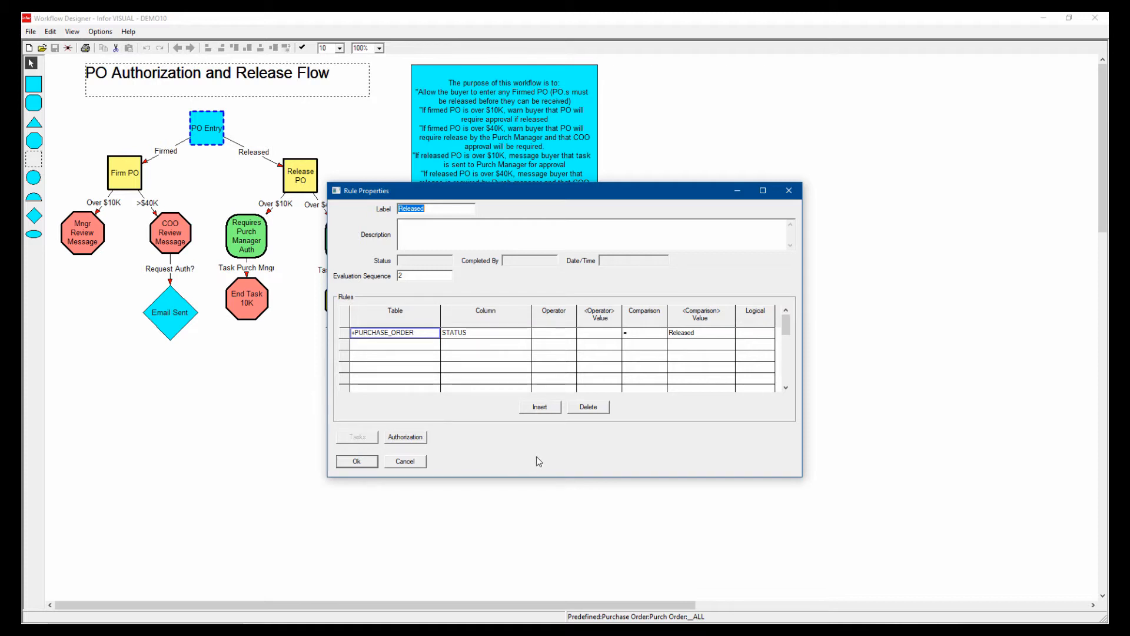
mouse_move(406, 441)
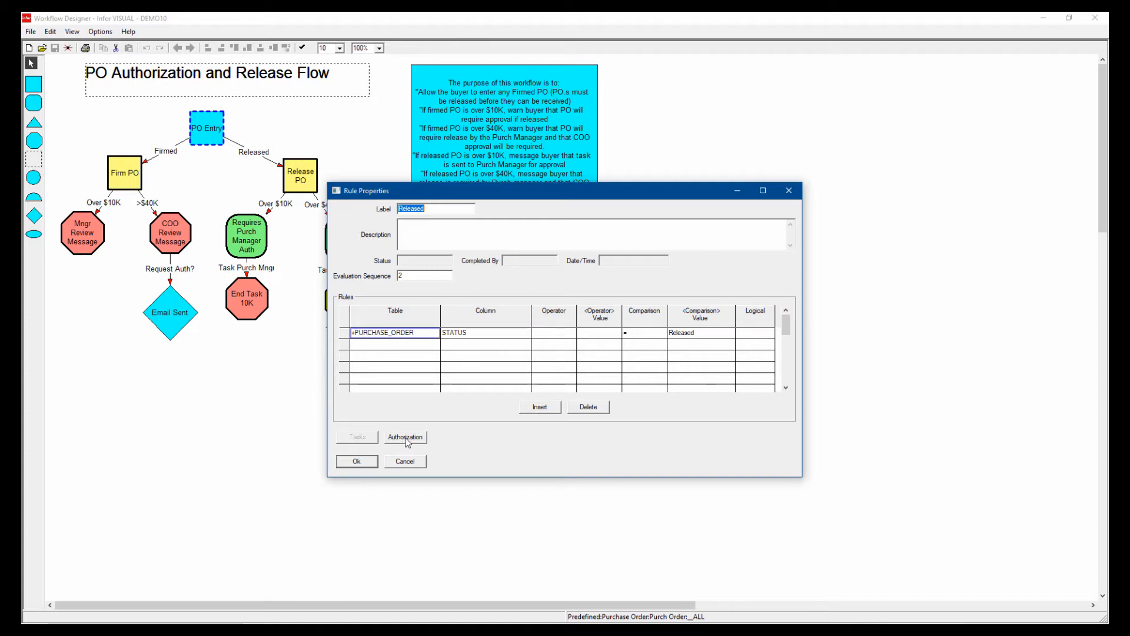
click(403, 436)
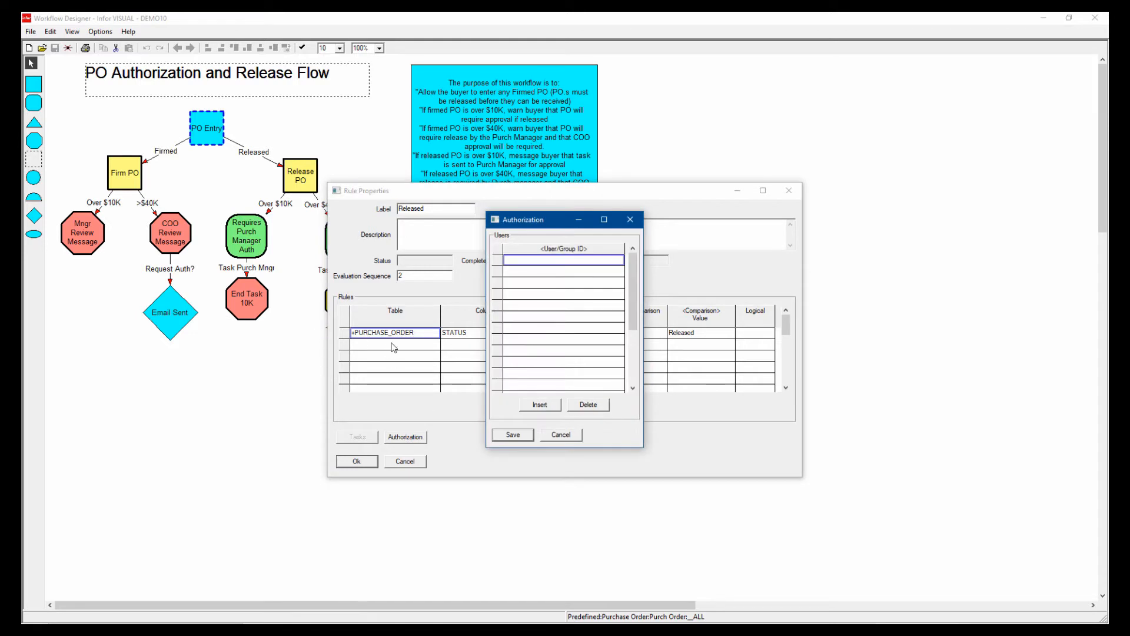
mouse_move(747, 339)
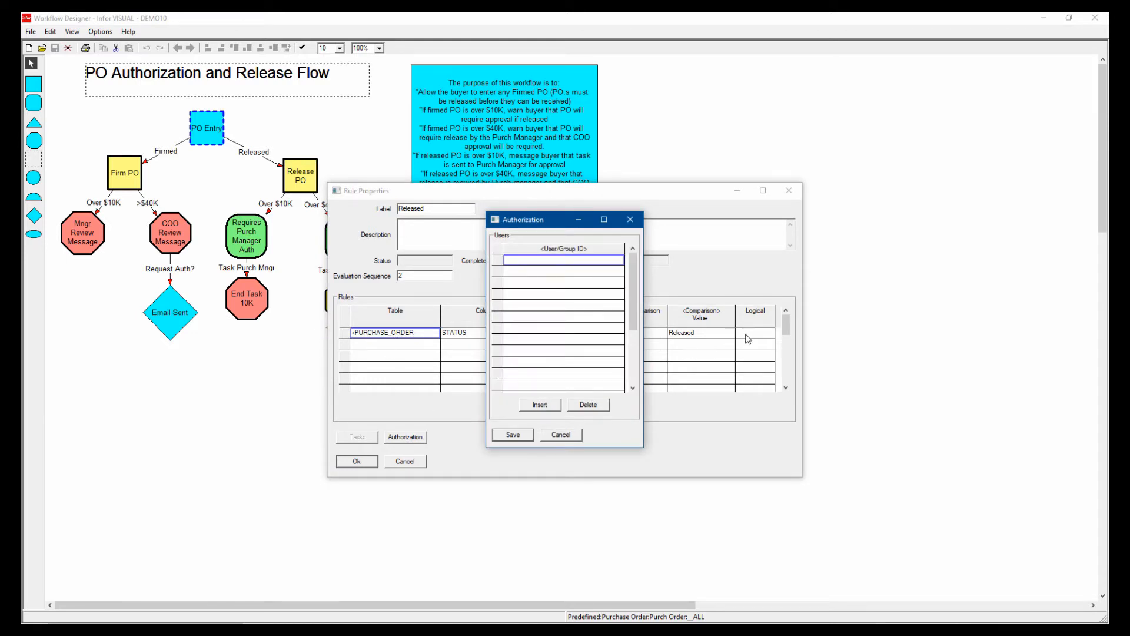
mouse_move(550, 249)
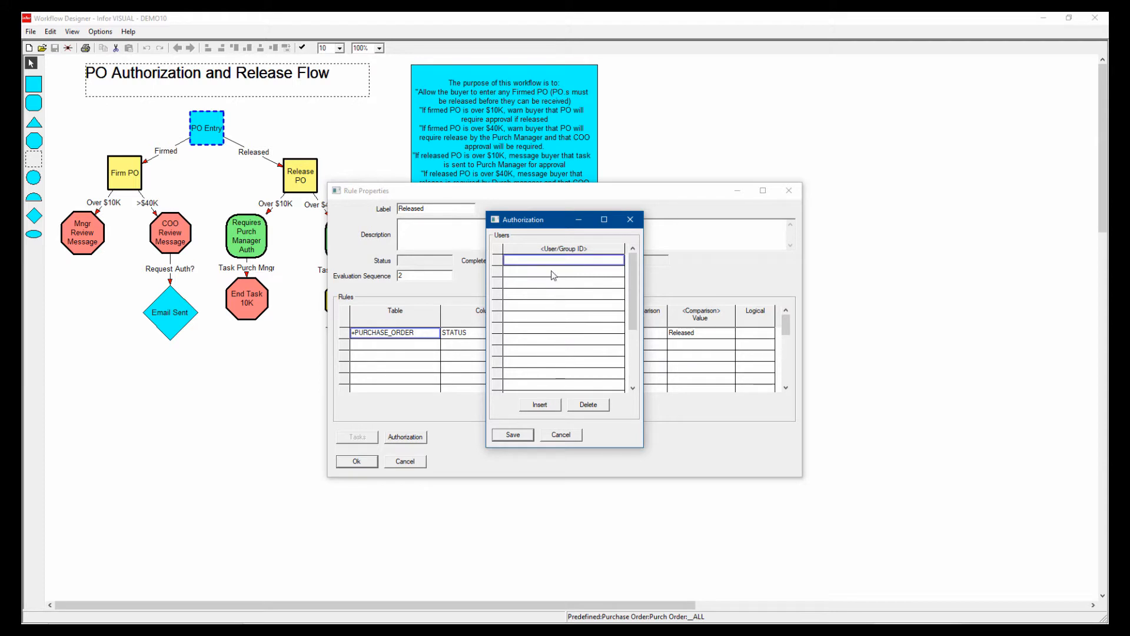
mouse_move(577, 267)
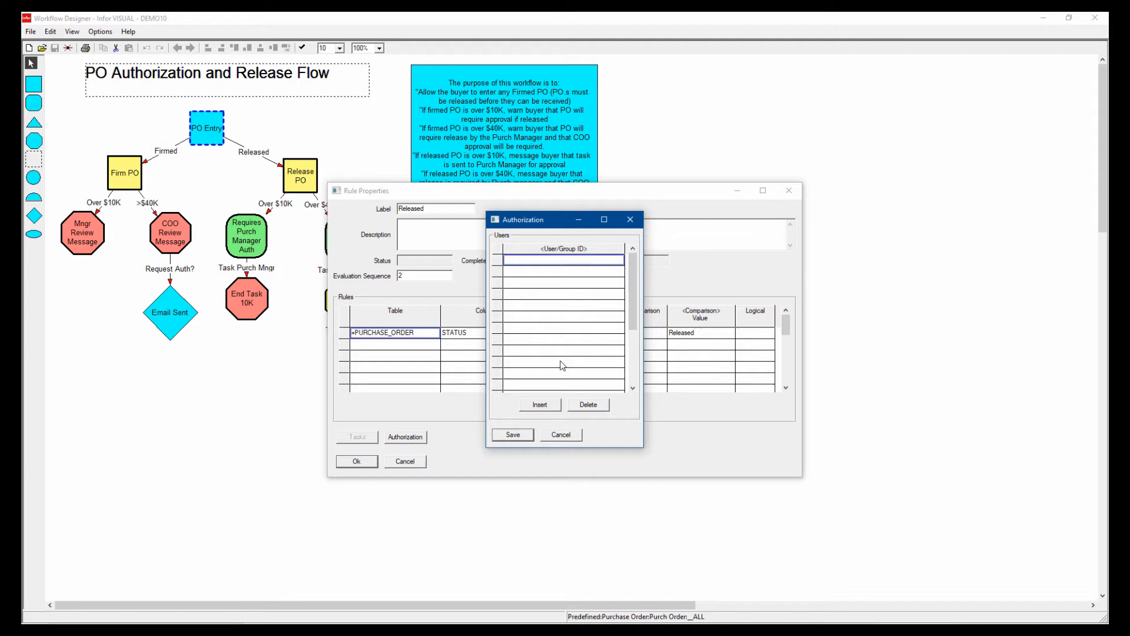
mouse_move(422, 400)
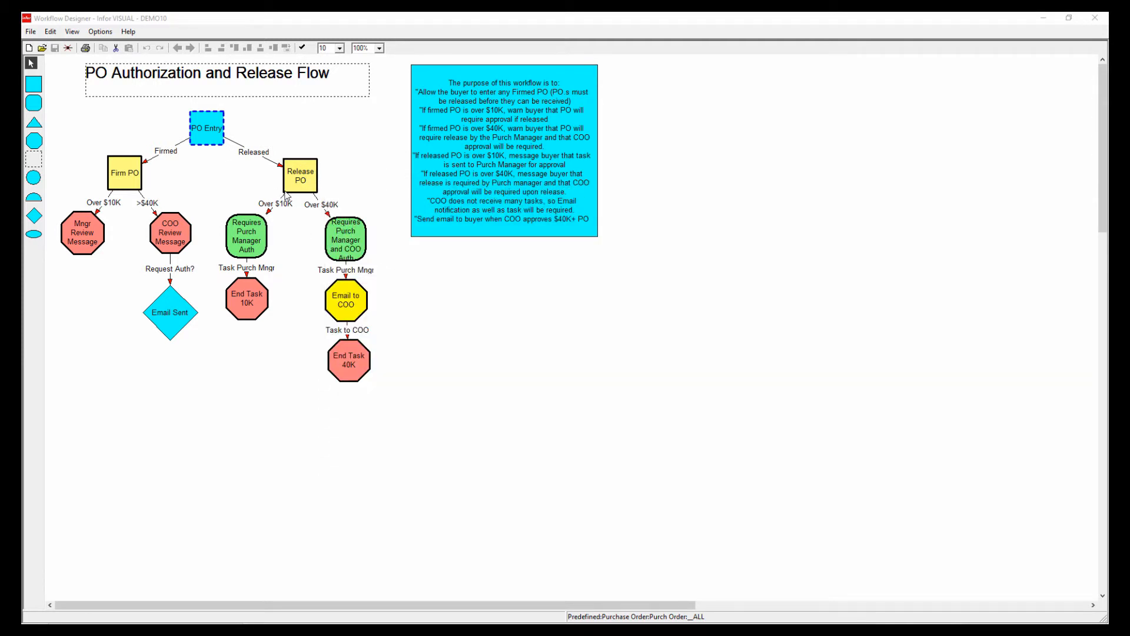
double_click(247, 236)
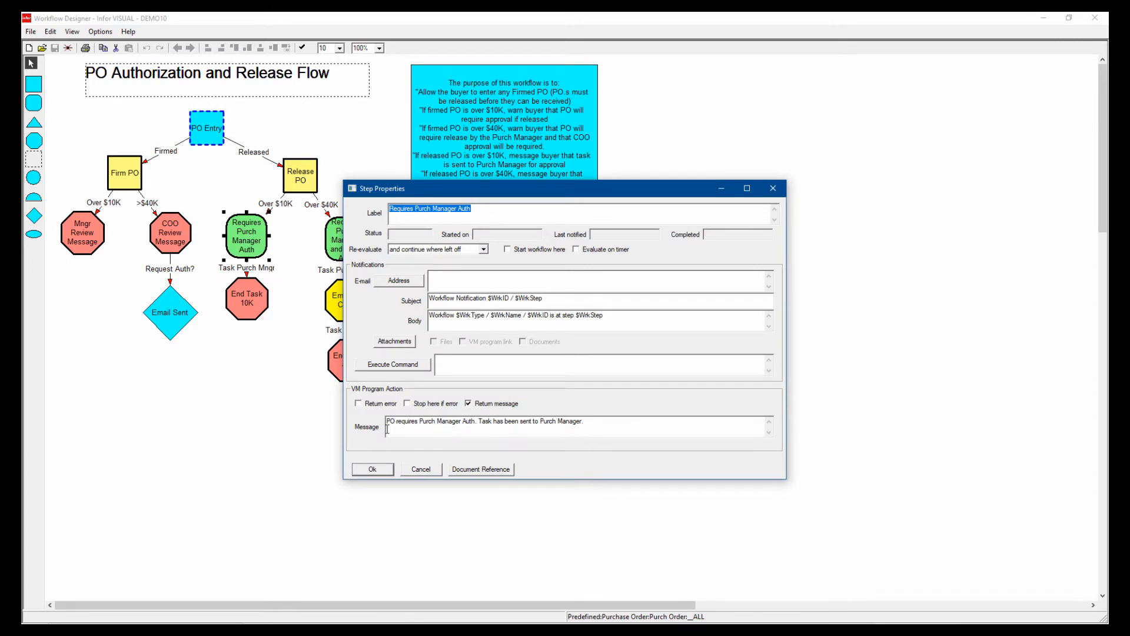
mouse_move(470, 427)
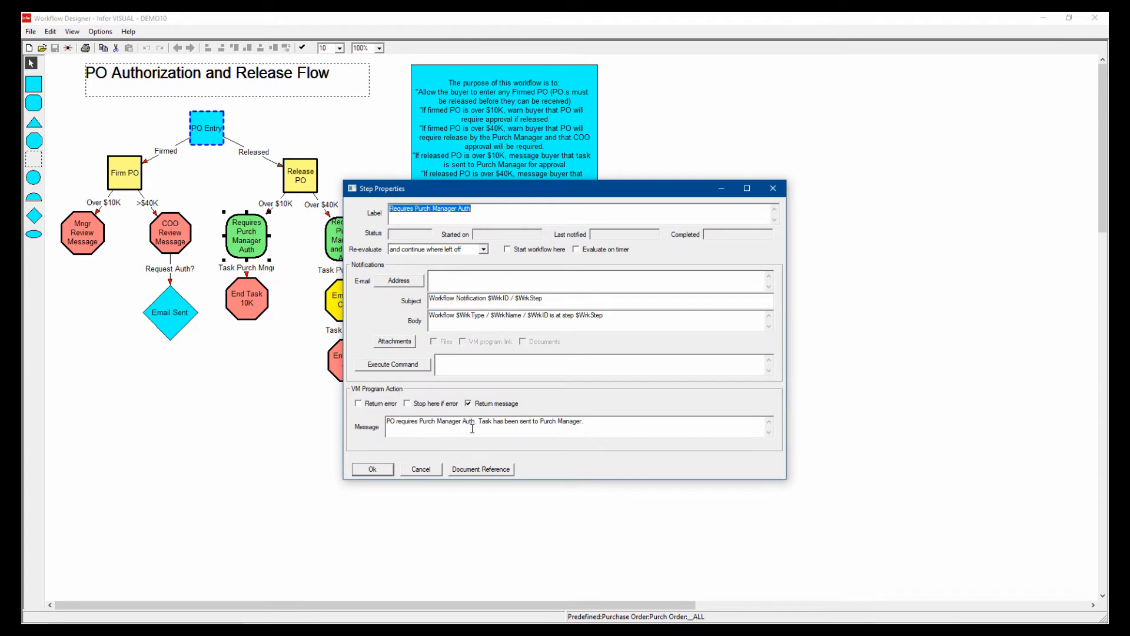
mouse_move(499, 434)
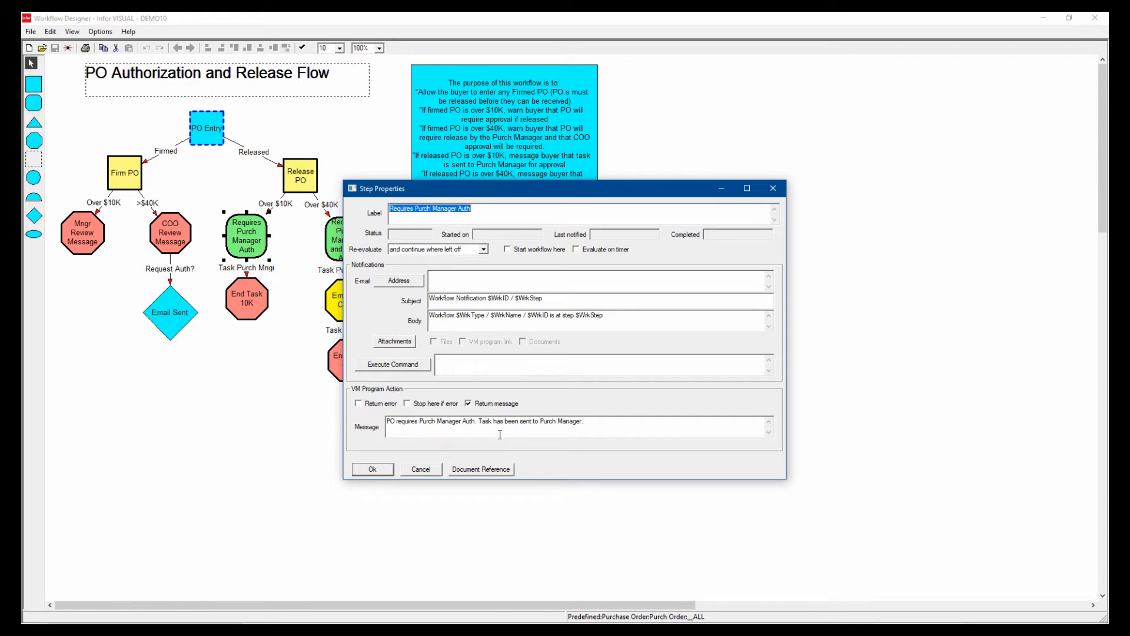
mouse_move(551, 434)
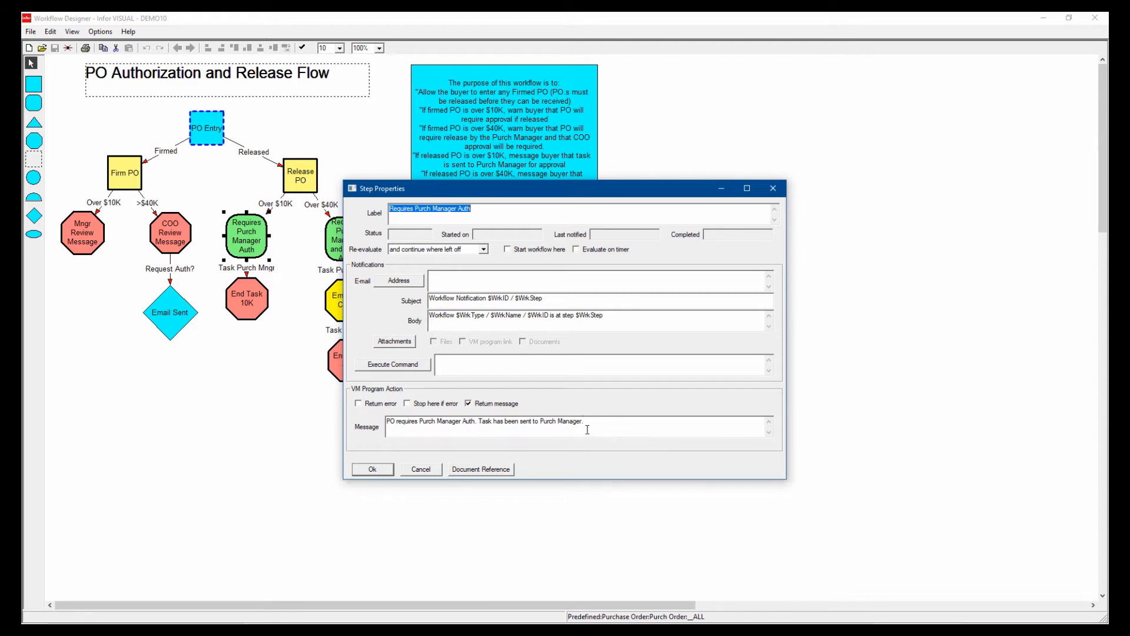
mouse_move(579, 390)
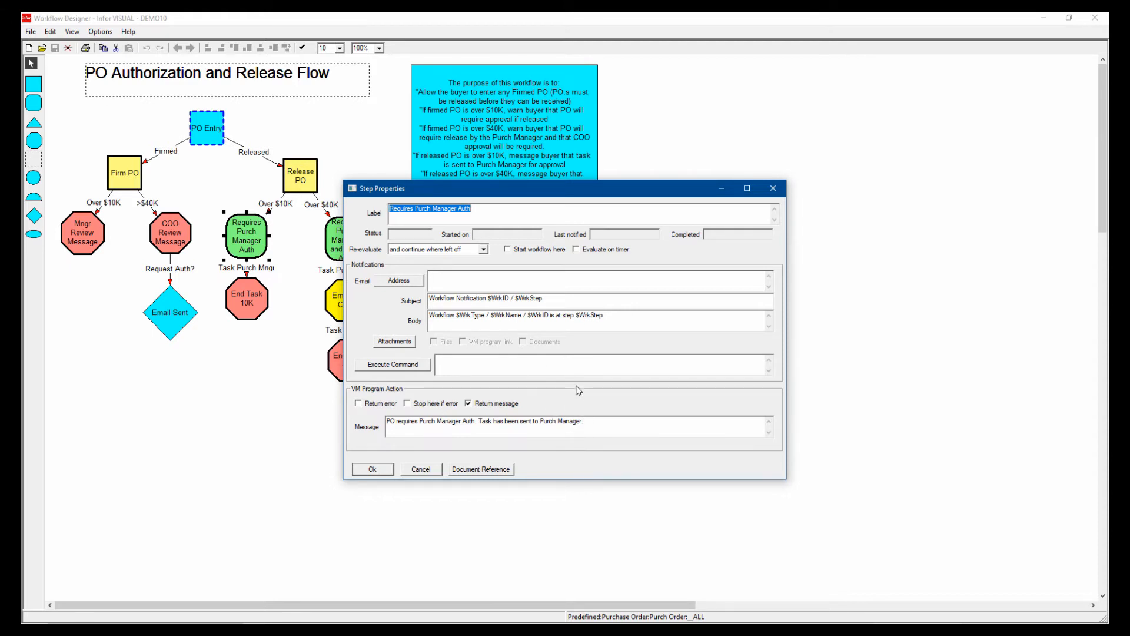
mouse_move(567, 399)
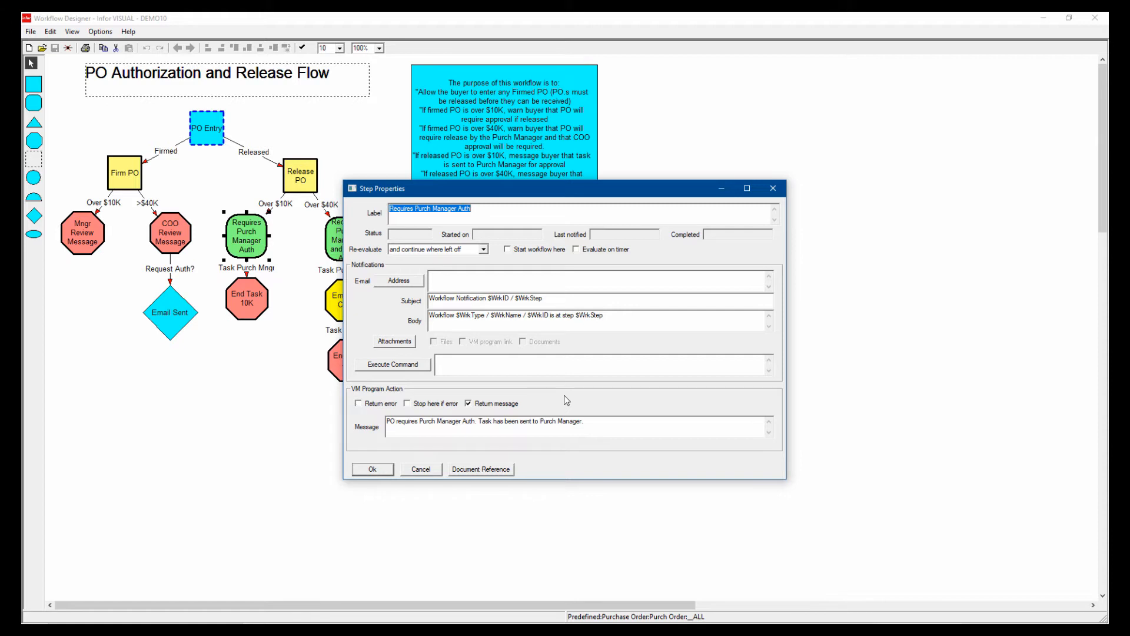
mouse_move(712, 380)
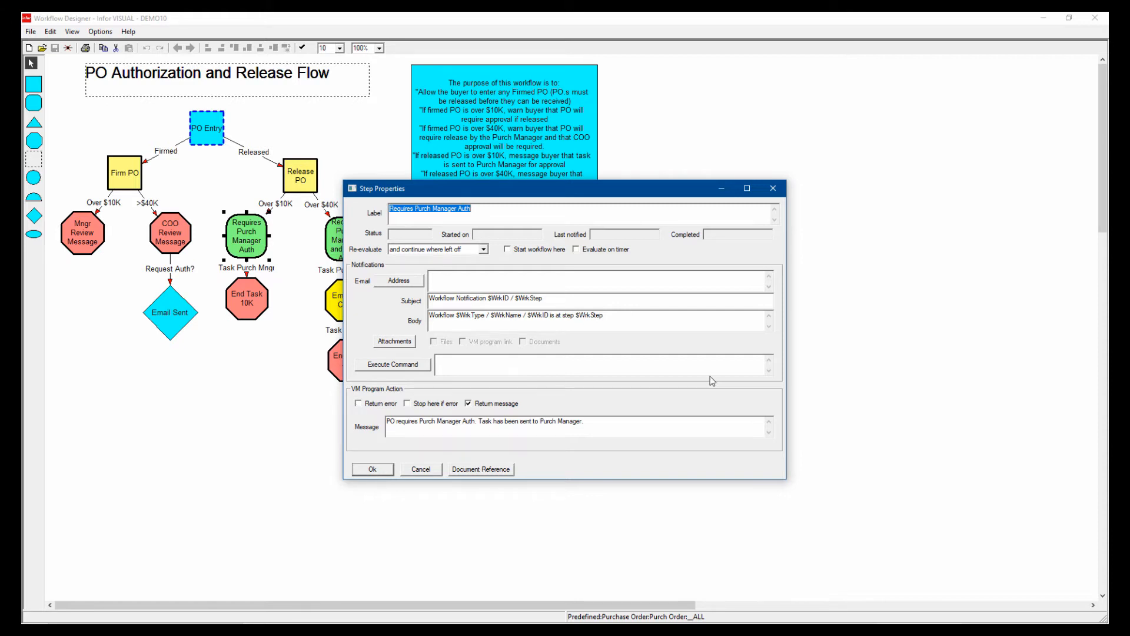
mouse_move(581, 450)
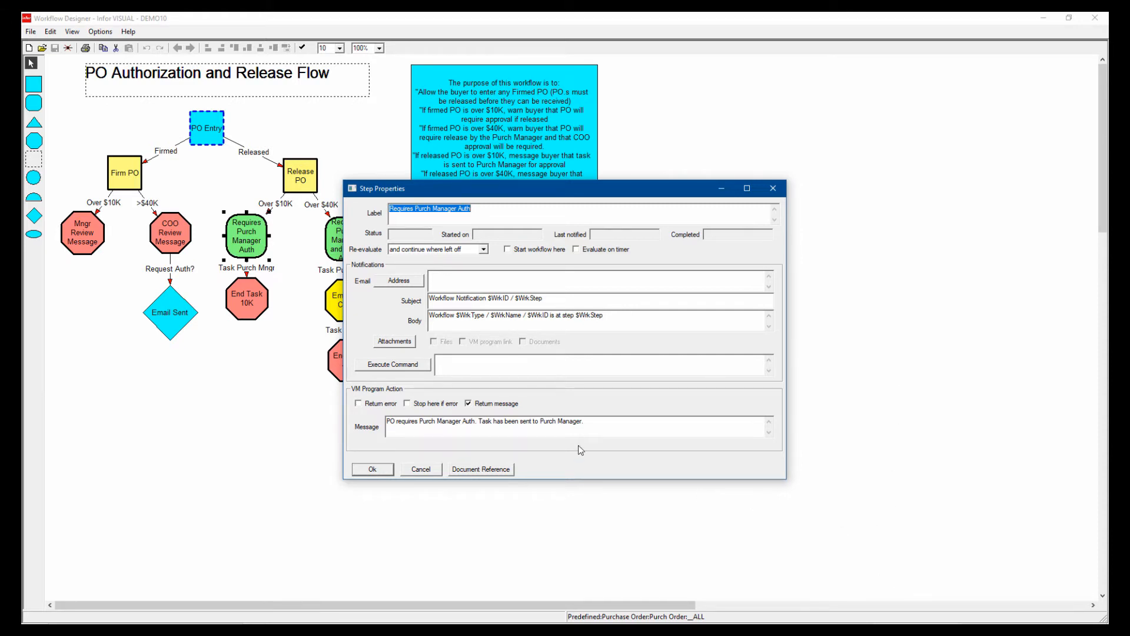
mouse_move(544, 402)
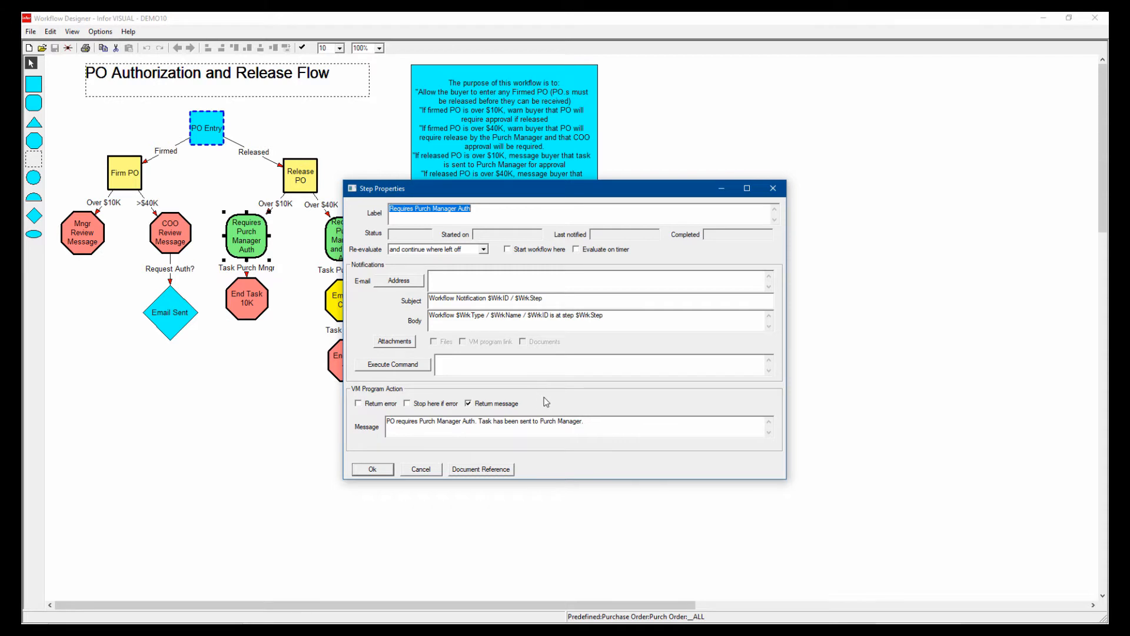
mouse_move(549, 394)
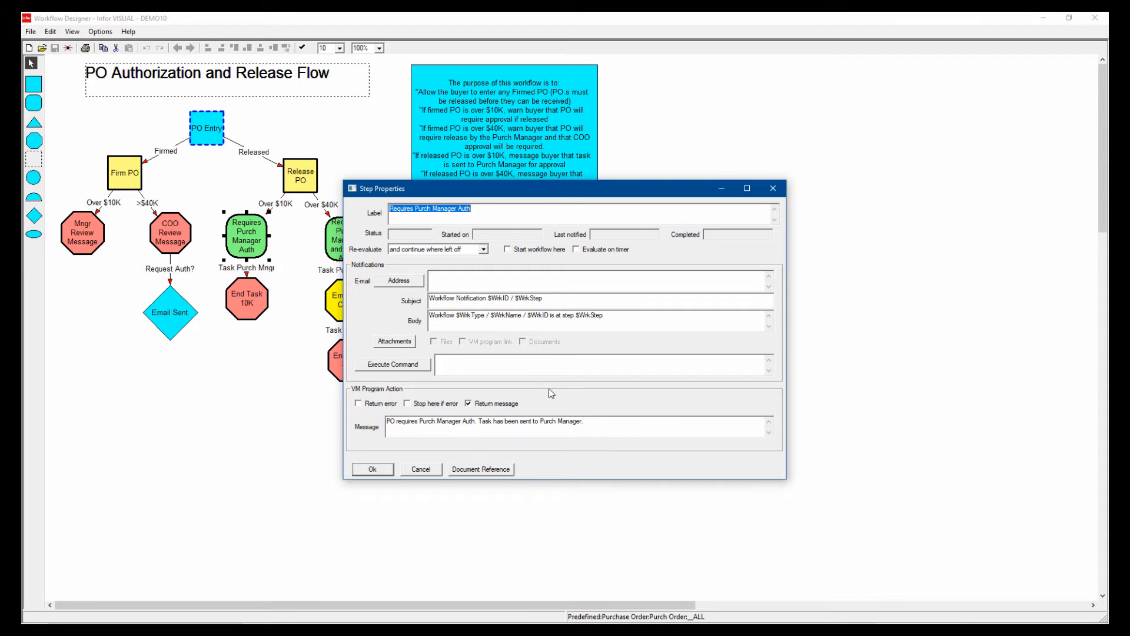
mouse_move(562, 409)
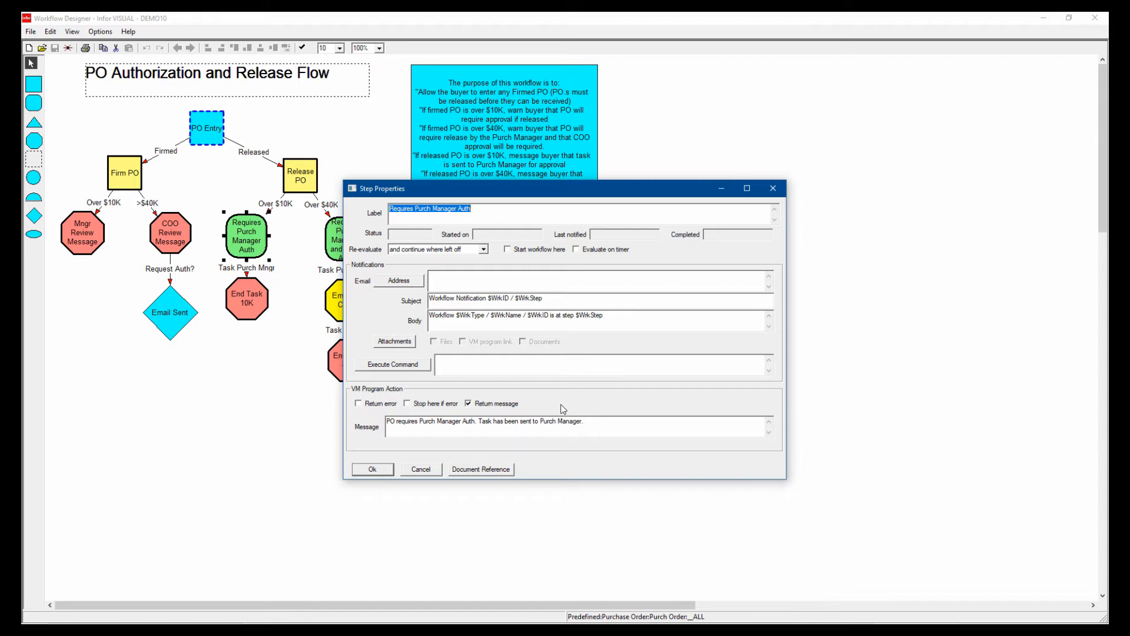
mouse_move(474, 475)
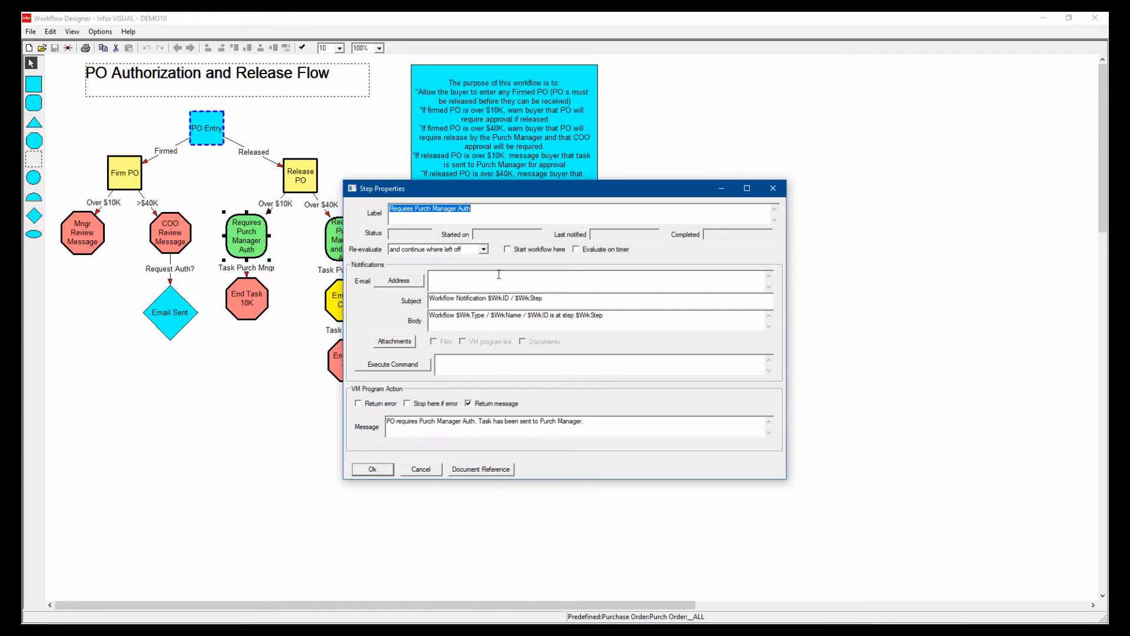
mouse_move(274, 189)
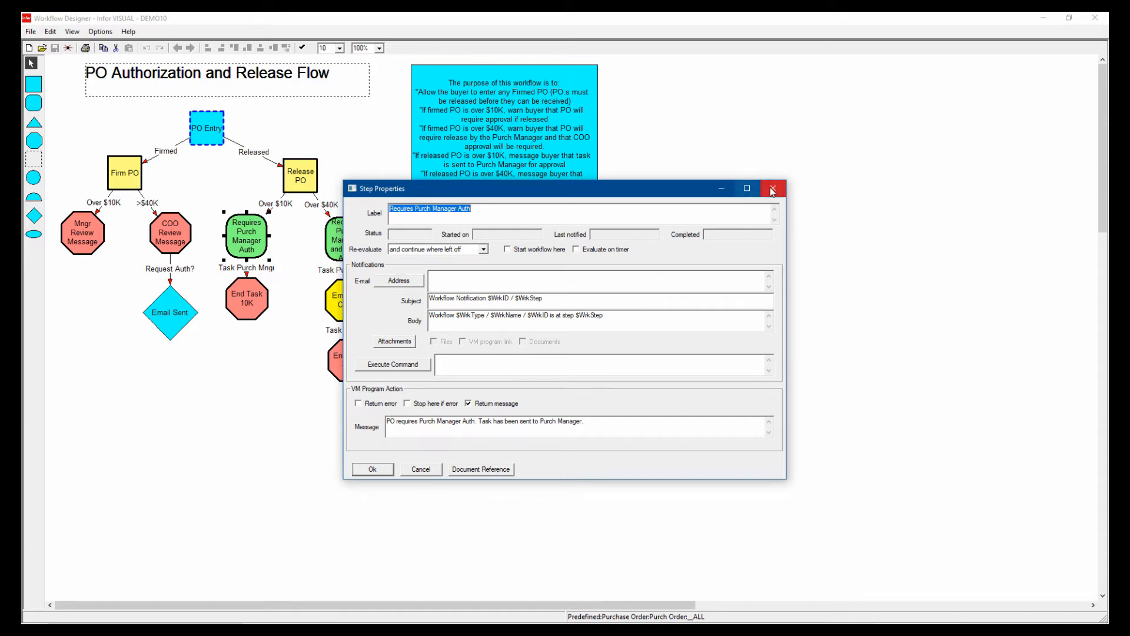
- Close Step Properties and show the Administration tools and utilities on the home screen
click(772, 188)
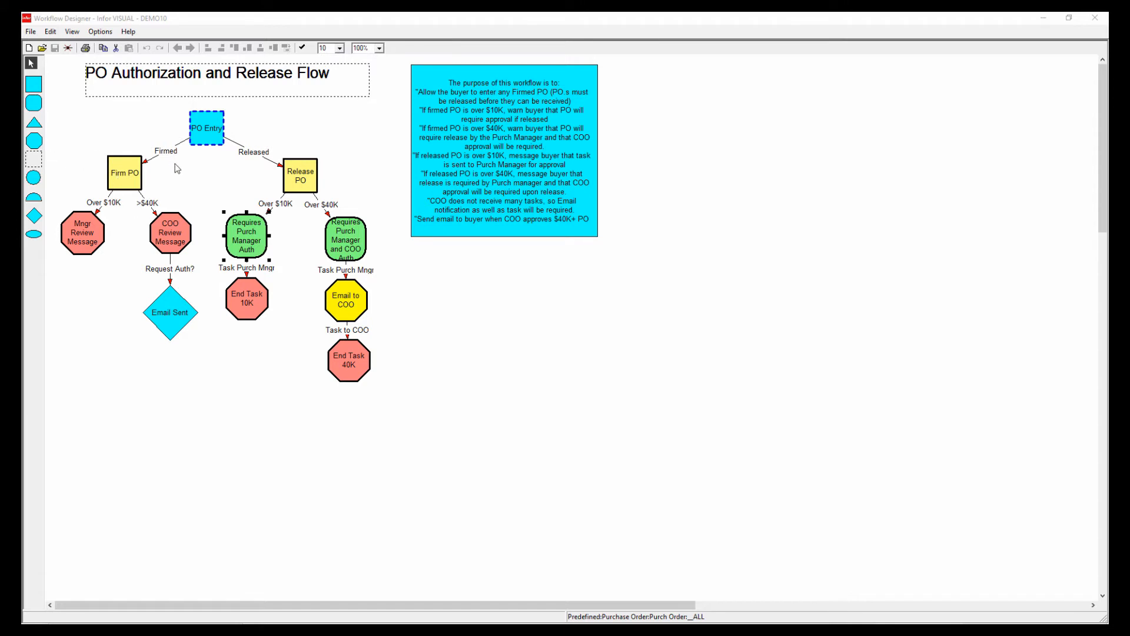
mouse_move(116, 160)
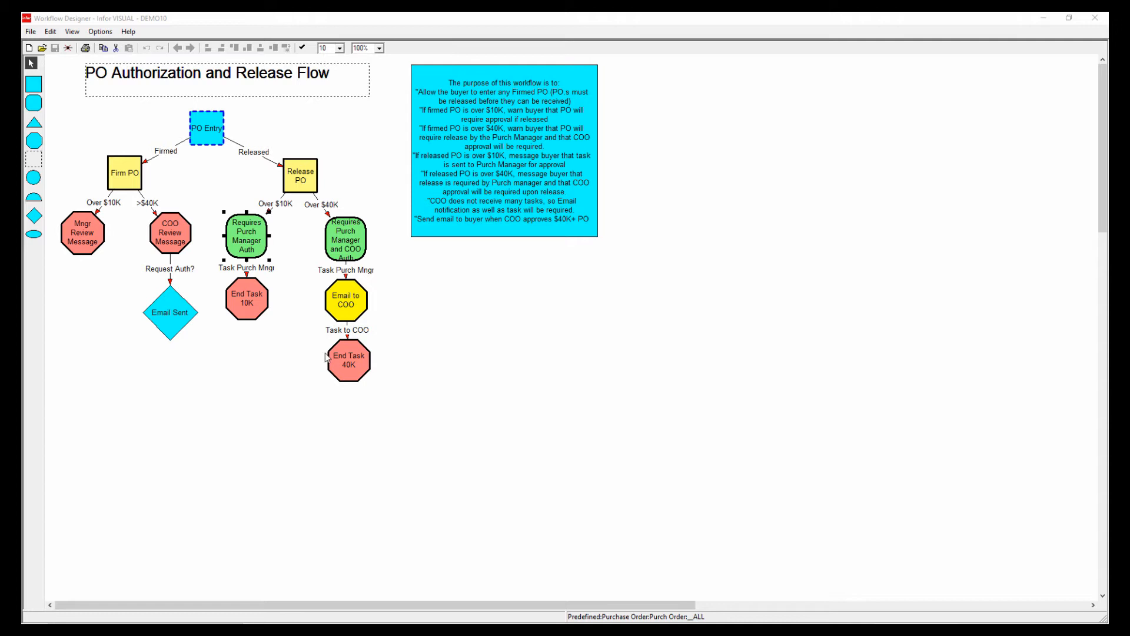
mouse_move(304, 230)
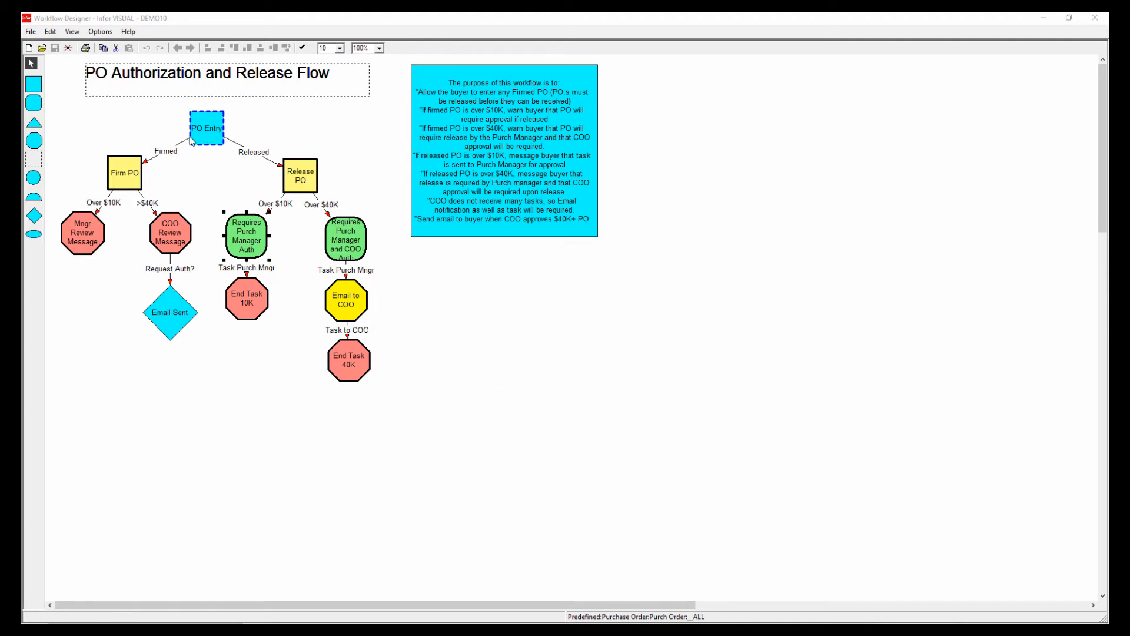
mouse_move(419, 399)
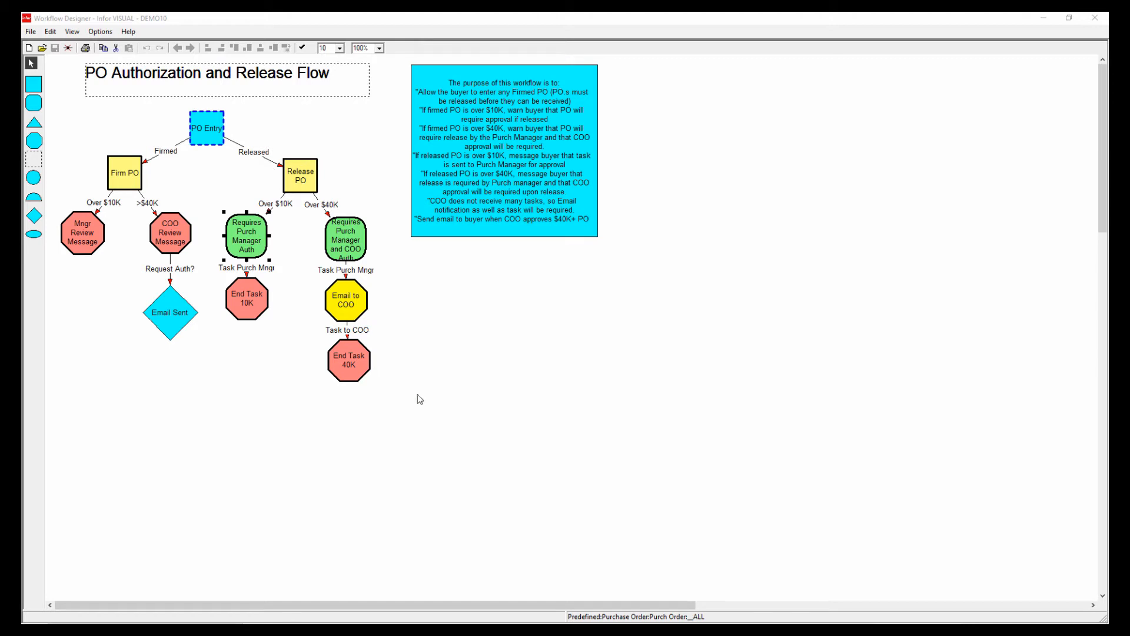
mouse_move(486, 363)
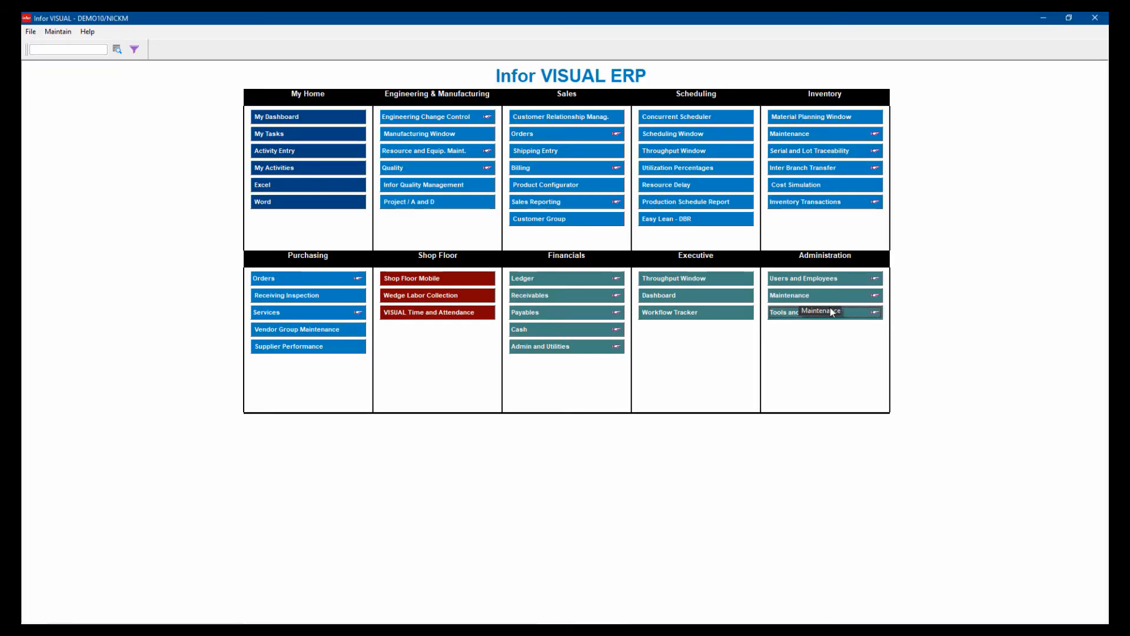
click(797, 312)
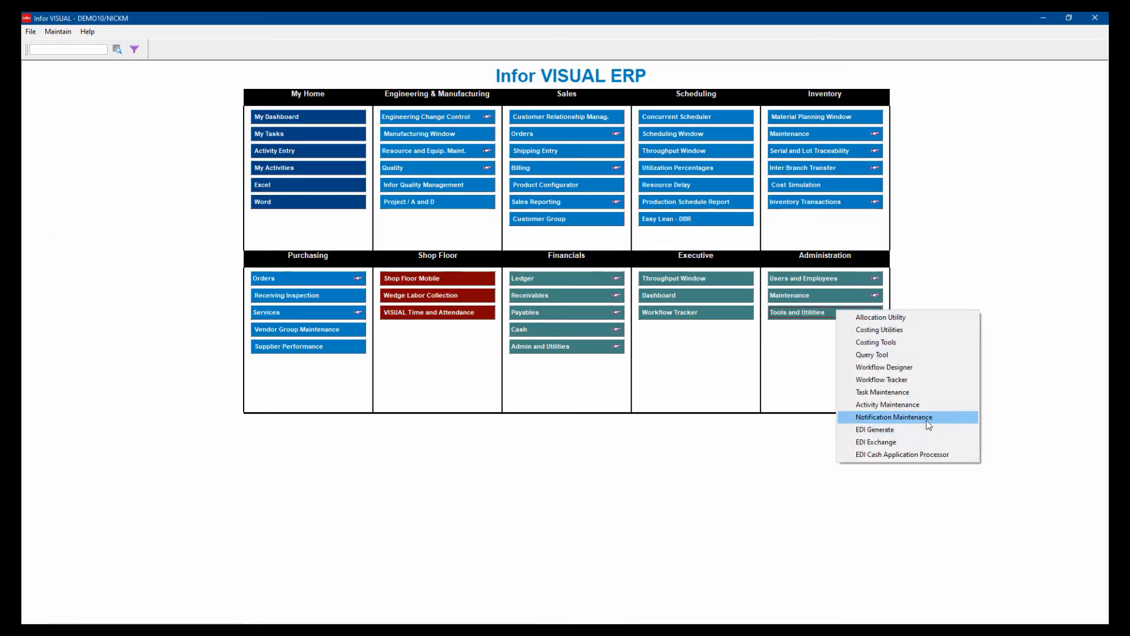
mouse_move(615, 143)
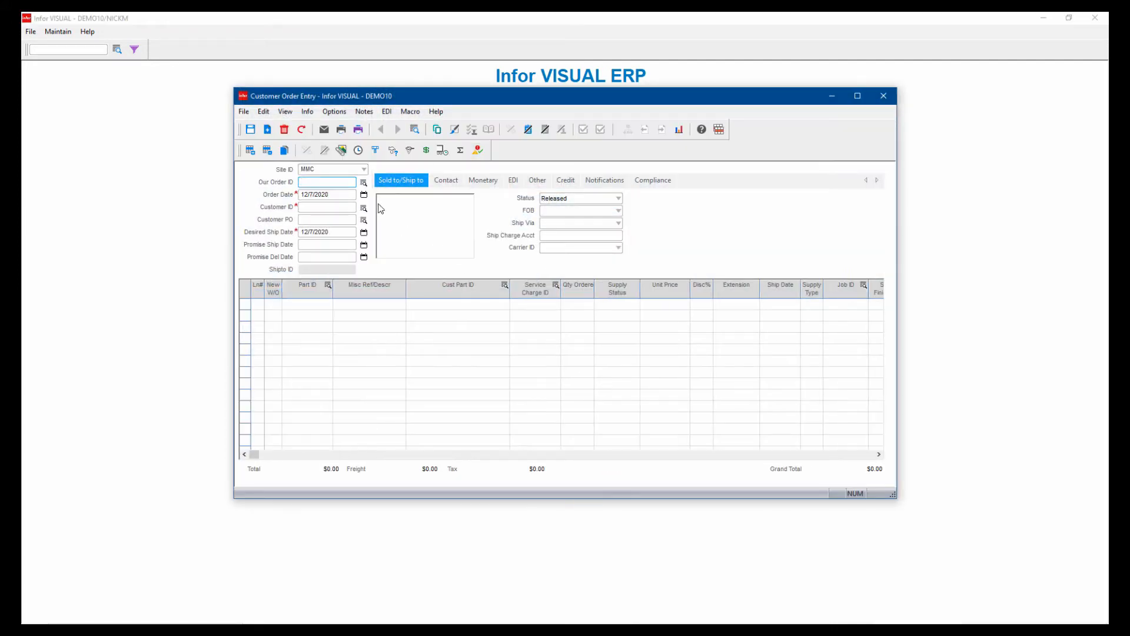
- Look up customer order 3000 and show its email notification settings
click(327, 181)
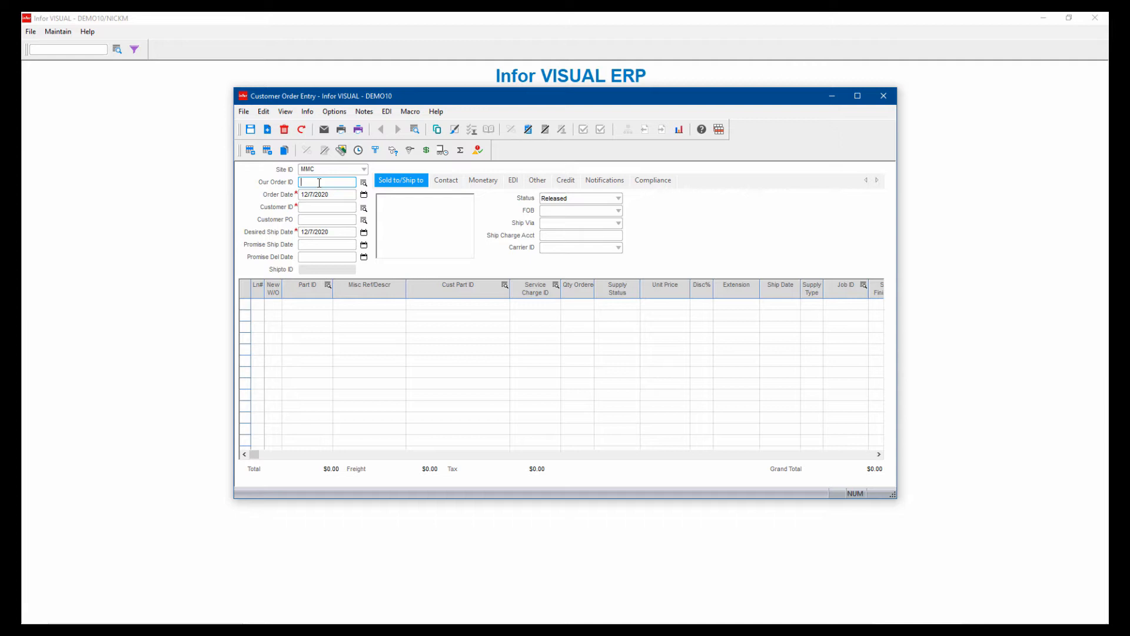
text(3000)
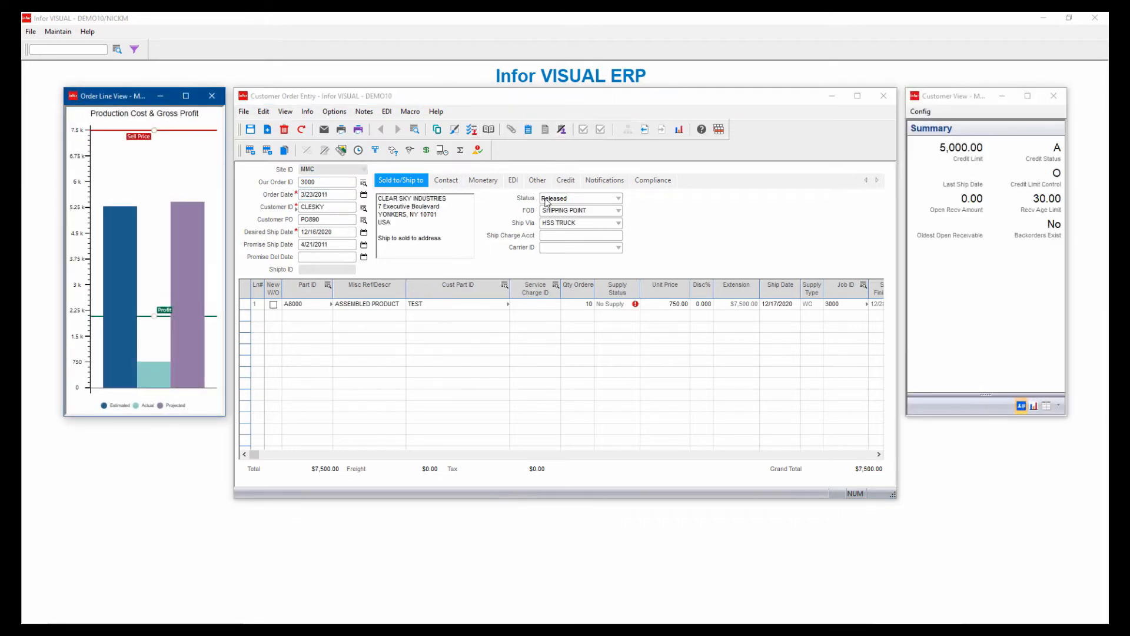
click(604, 179)
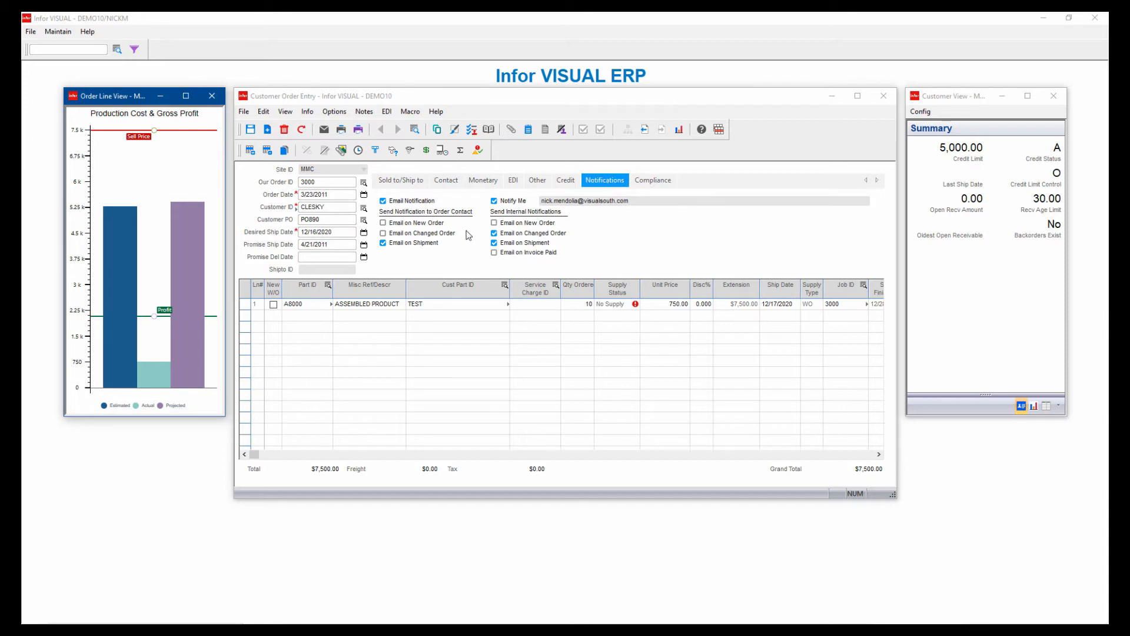
mouse_move(393, 275)
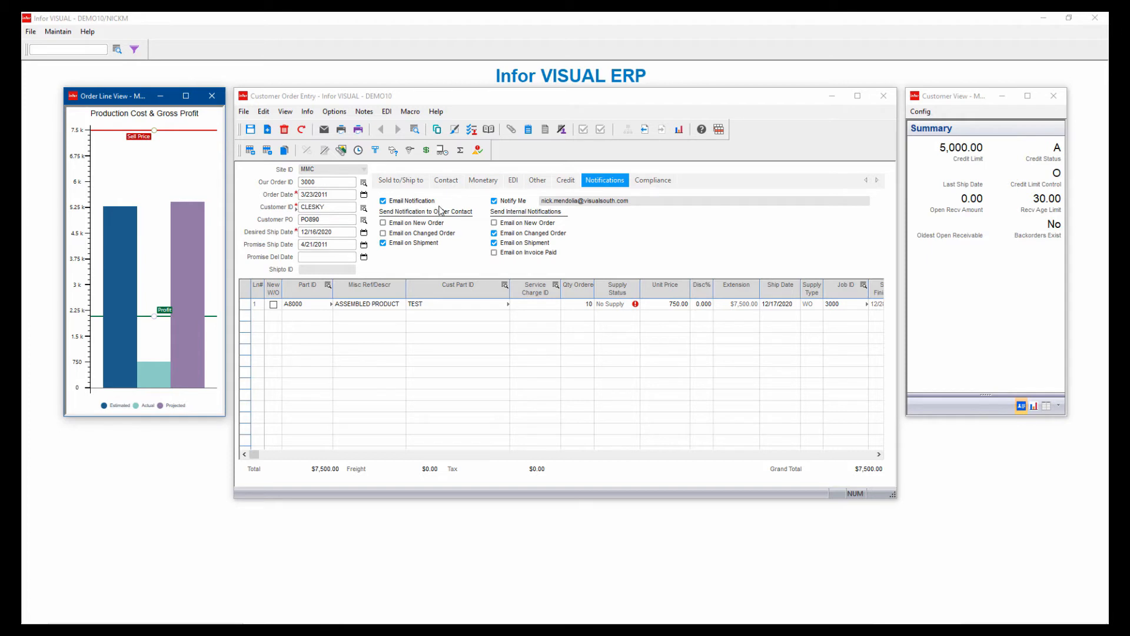
mouse_move(438, 254)
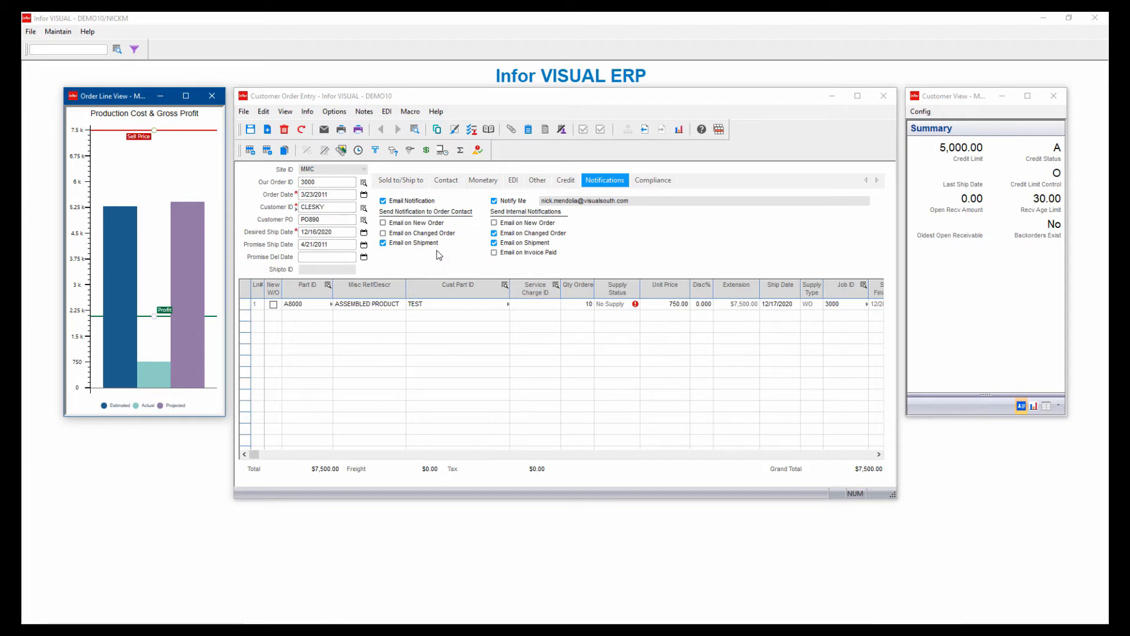
mouse_move(411, 262)
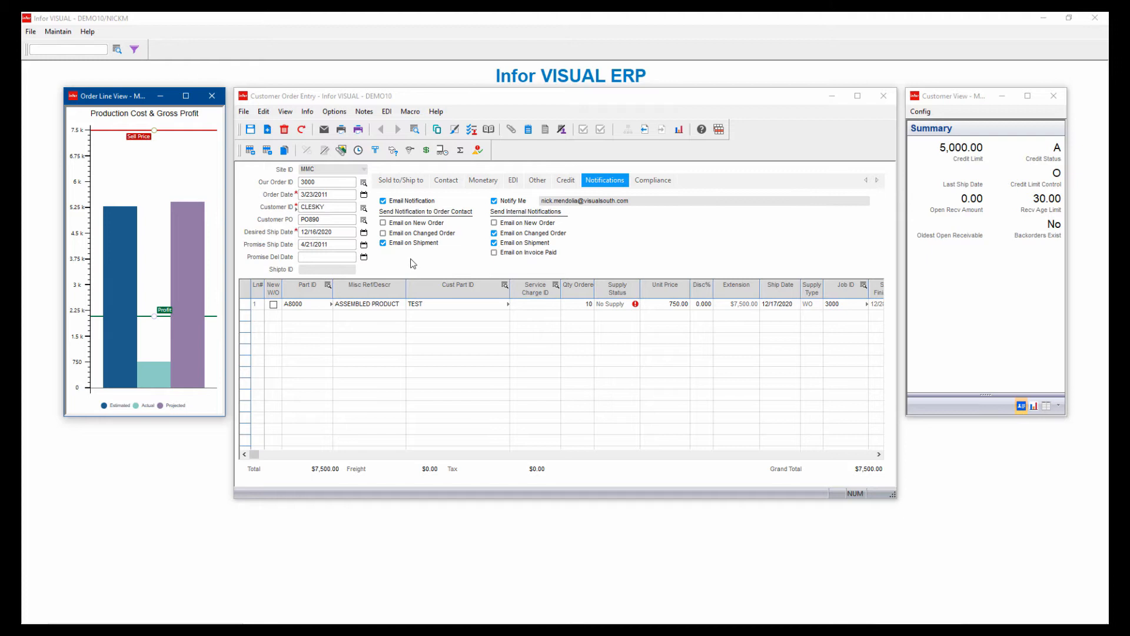
mouse_move(403, 210)
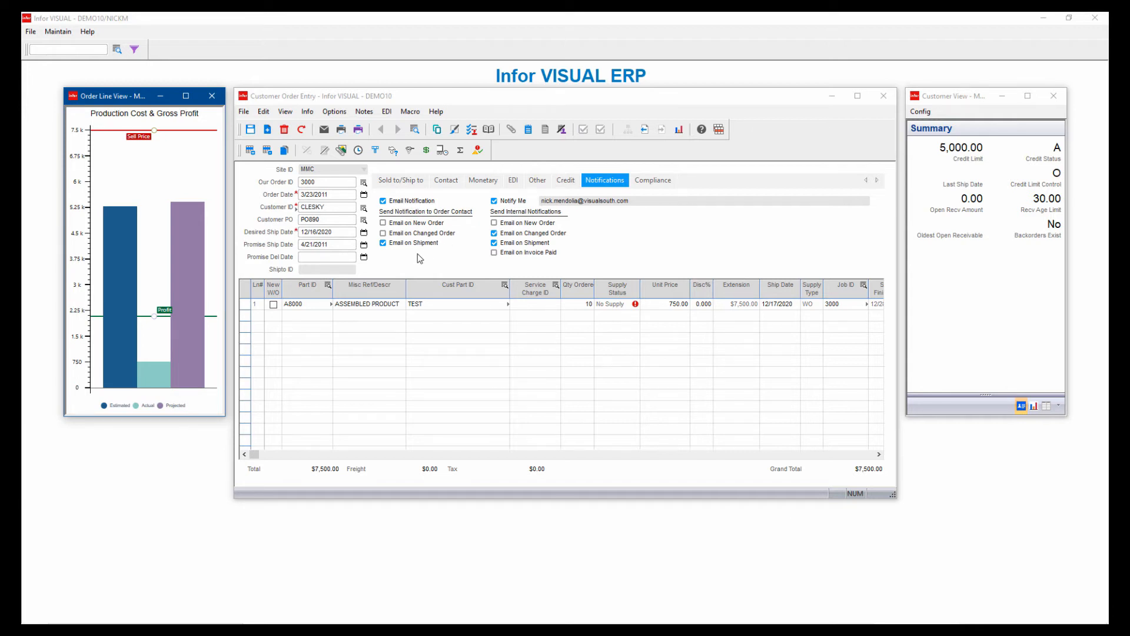
mouse_move(445, 249)
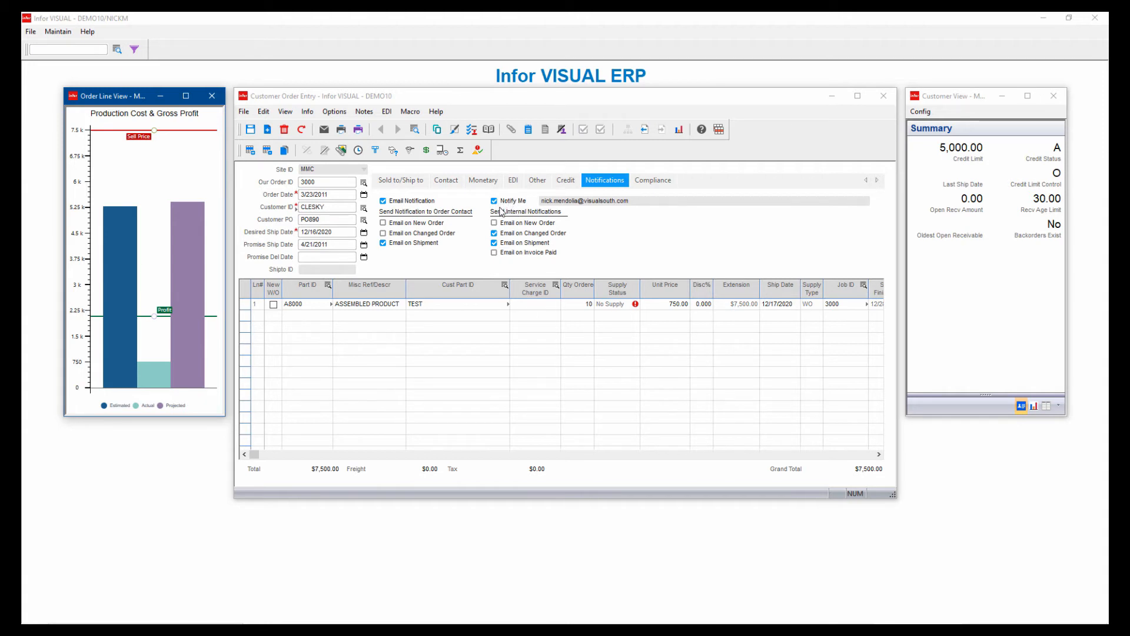
mouse_move(584, 256)
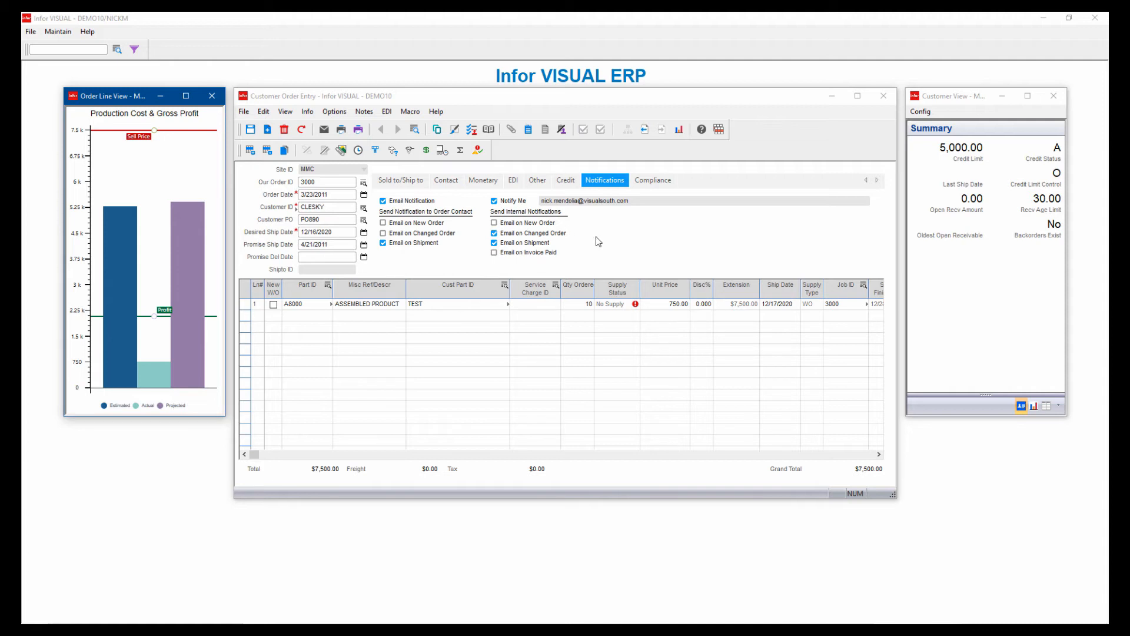
mouse_move(581, 230)
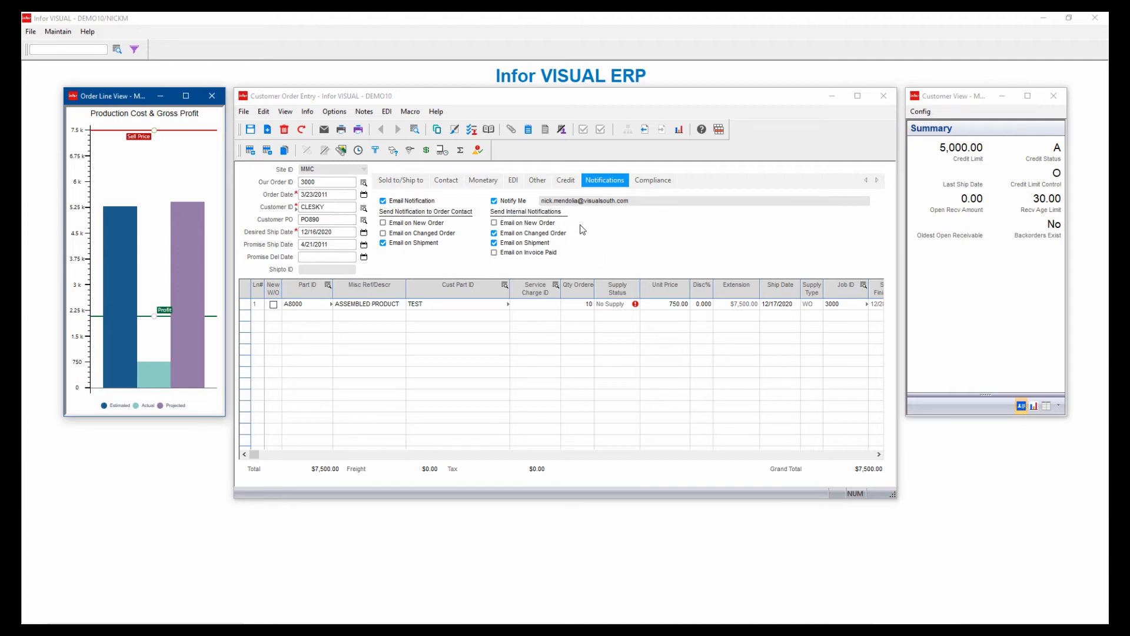
mouse_move(543, 268)
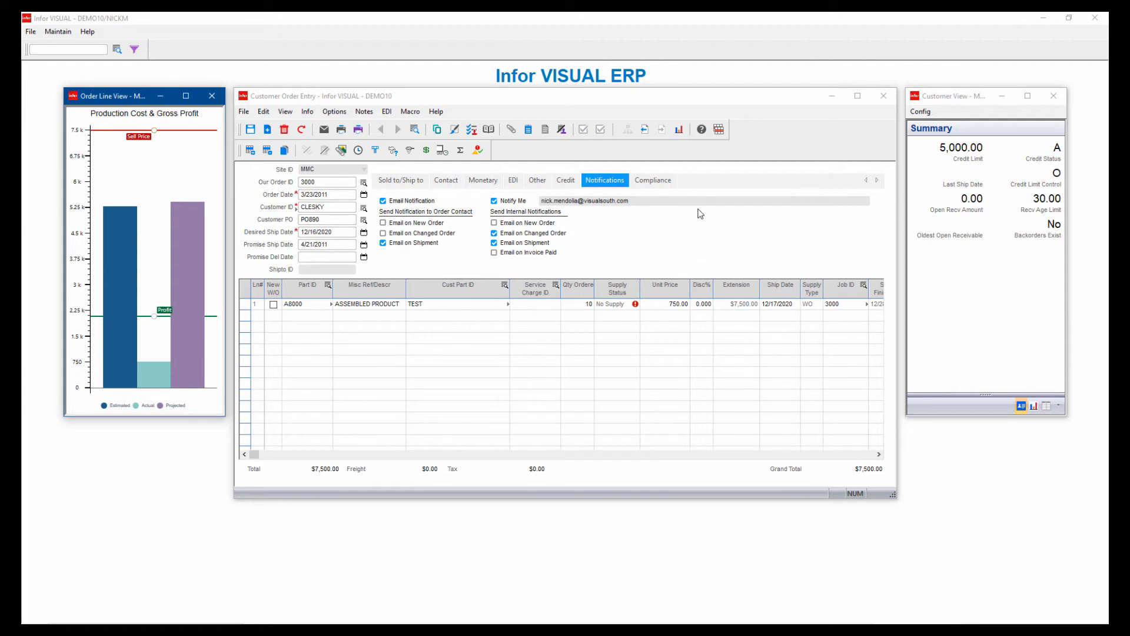
- Reload customer order 3000 for CLESKY and list its Edit commands
click(882, 96)
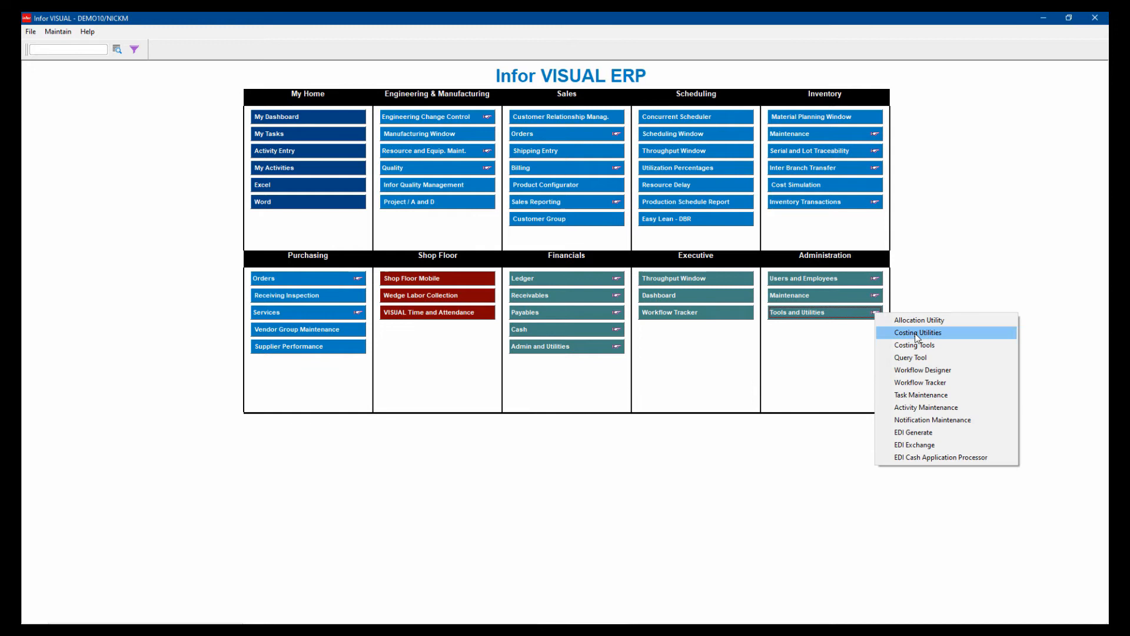
mouse_move(925, 407)
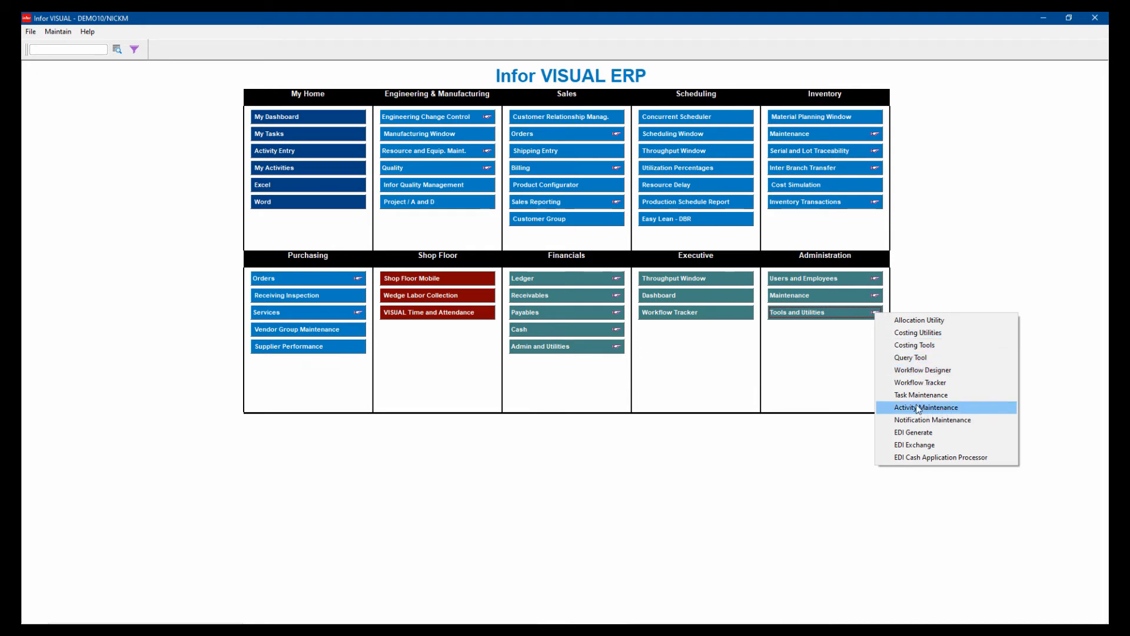
mouse_move(939, 418)
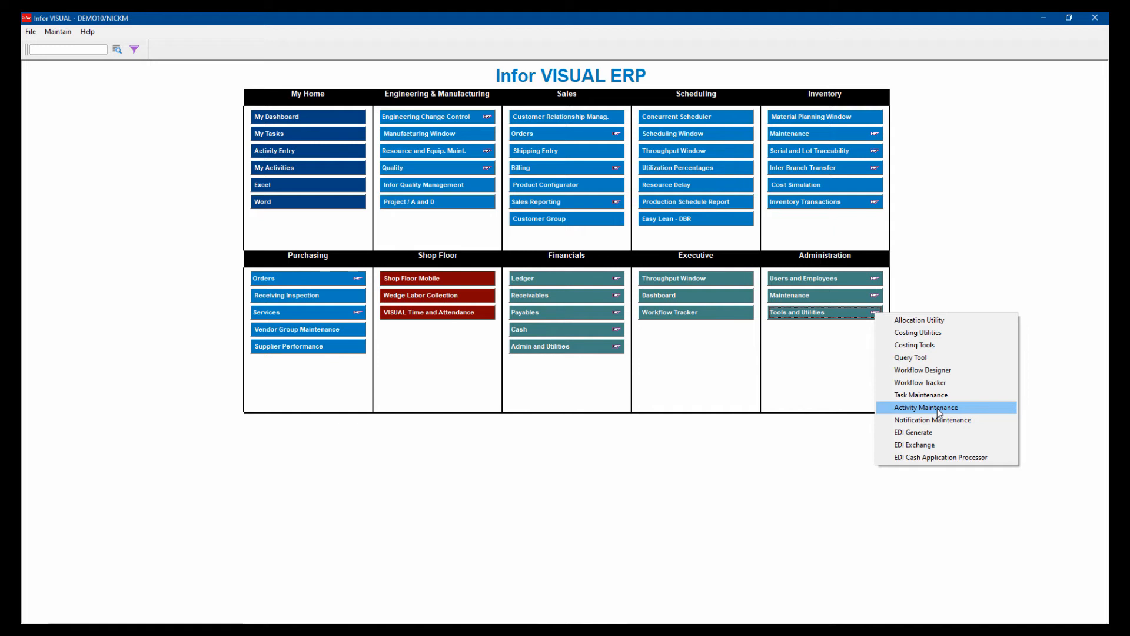
click(925, 407)
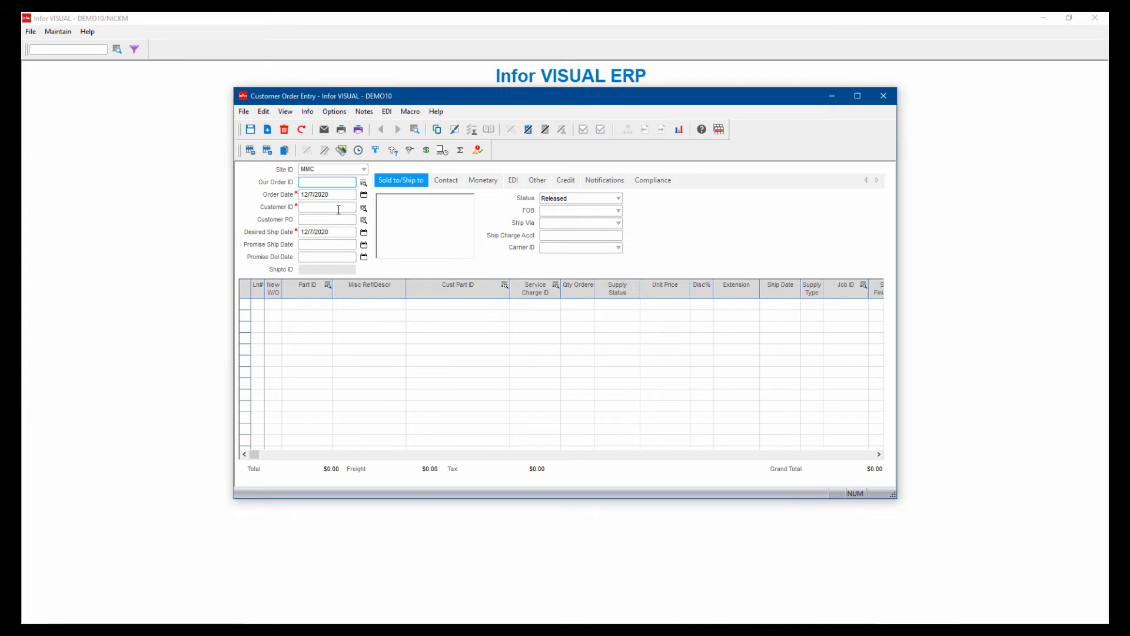
text(3000)
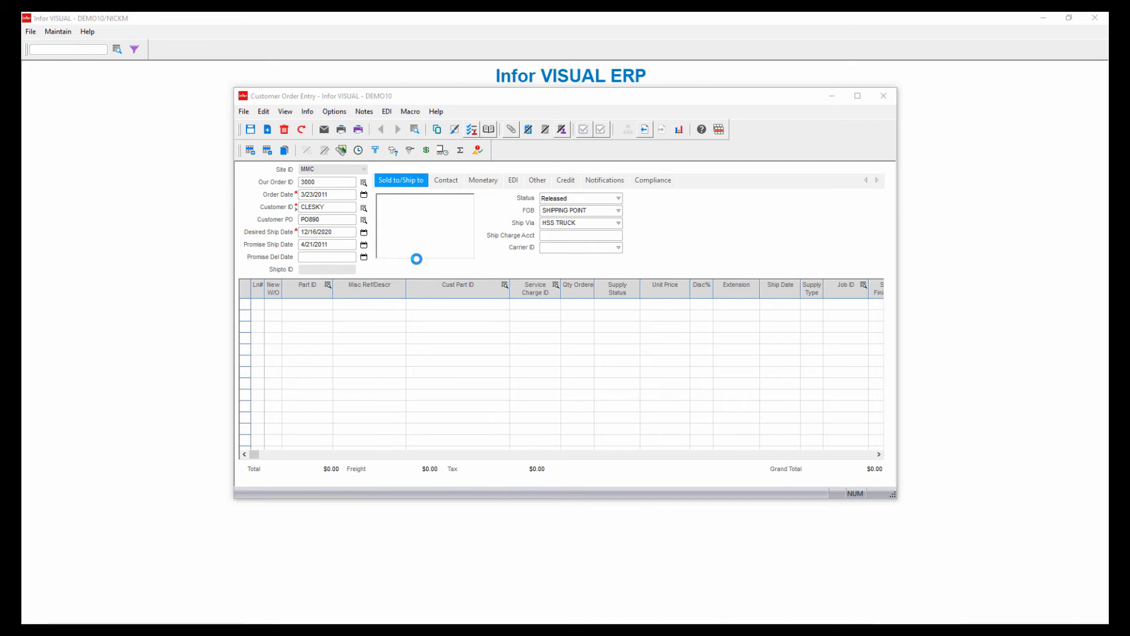
click(262, 110)
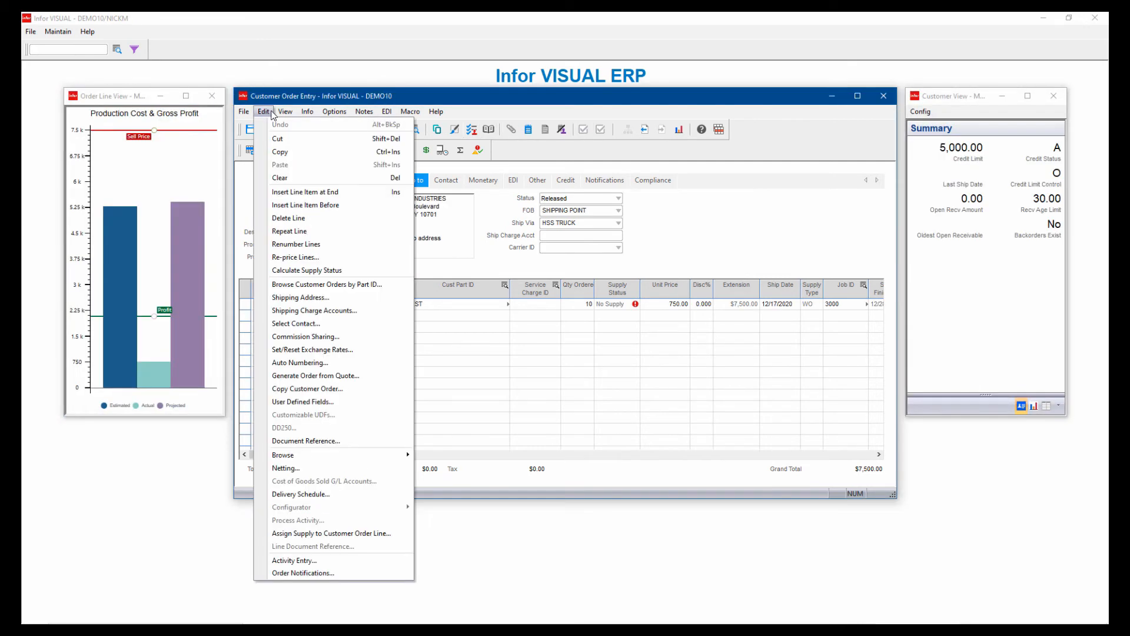
mouse_move(272, 130)
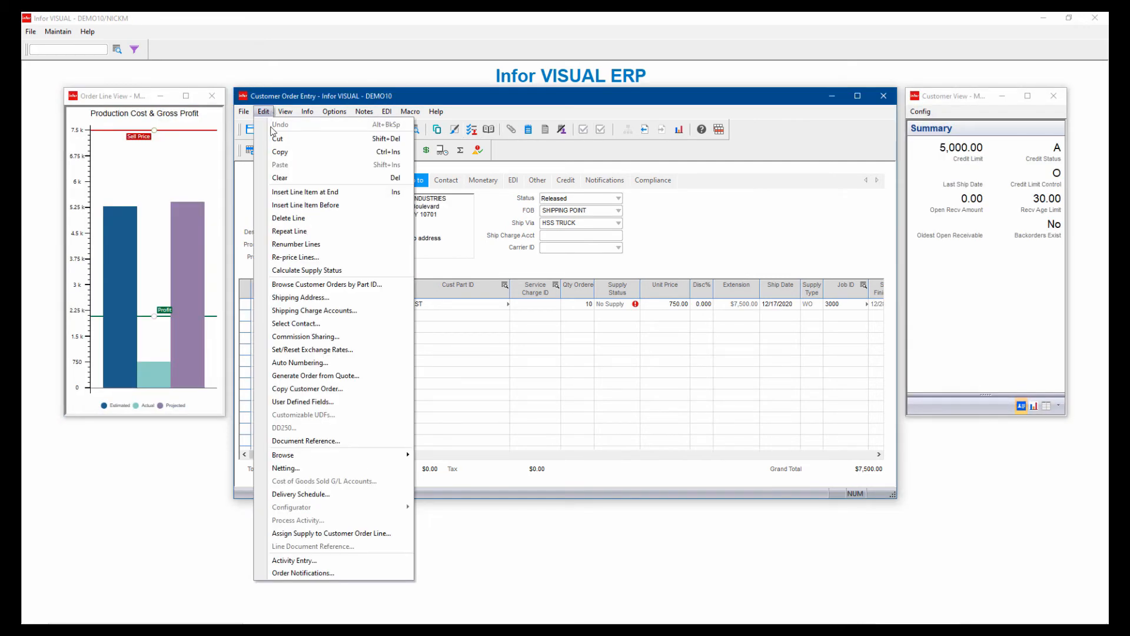
- Start a new activity for order 3000, keeping status Not Started
click(294, 560)
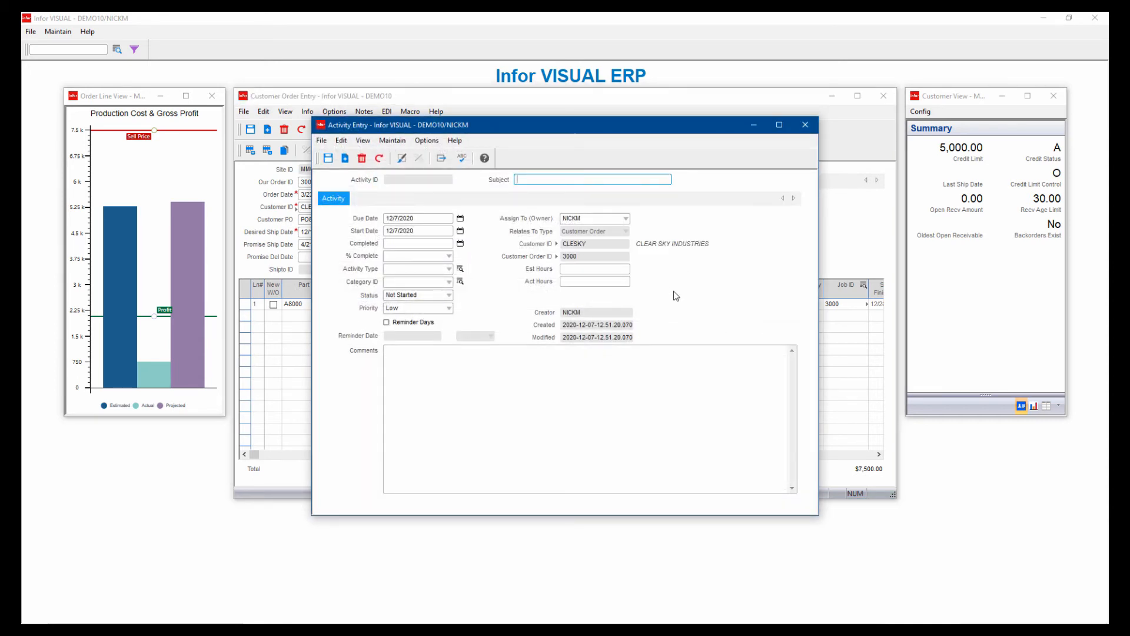
mouse_move(574, 231)
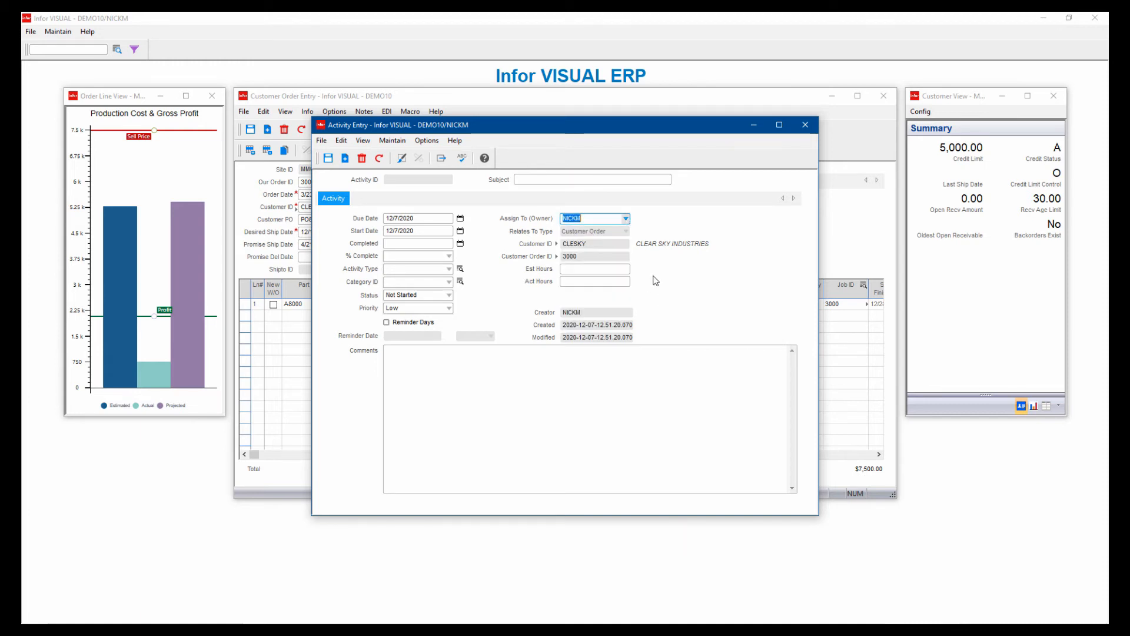
mouse_move(522, 281)
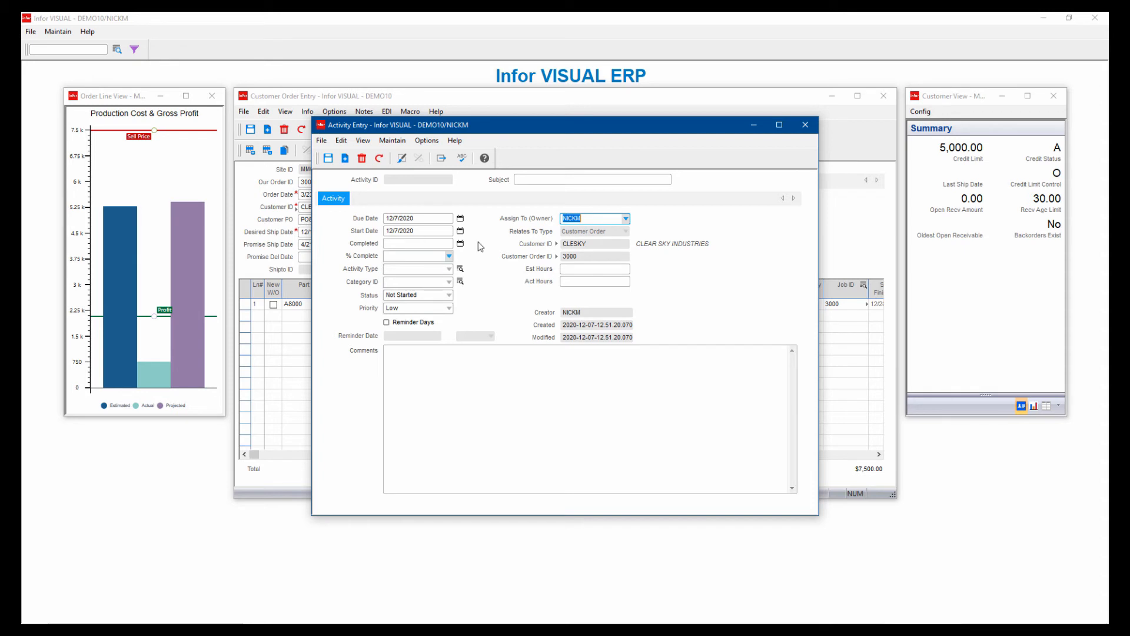
mouse_move(505, 309)
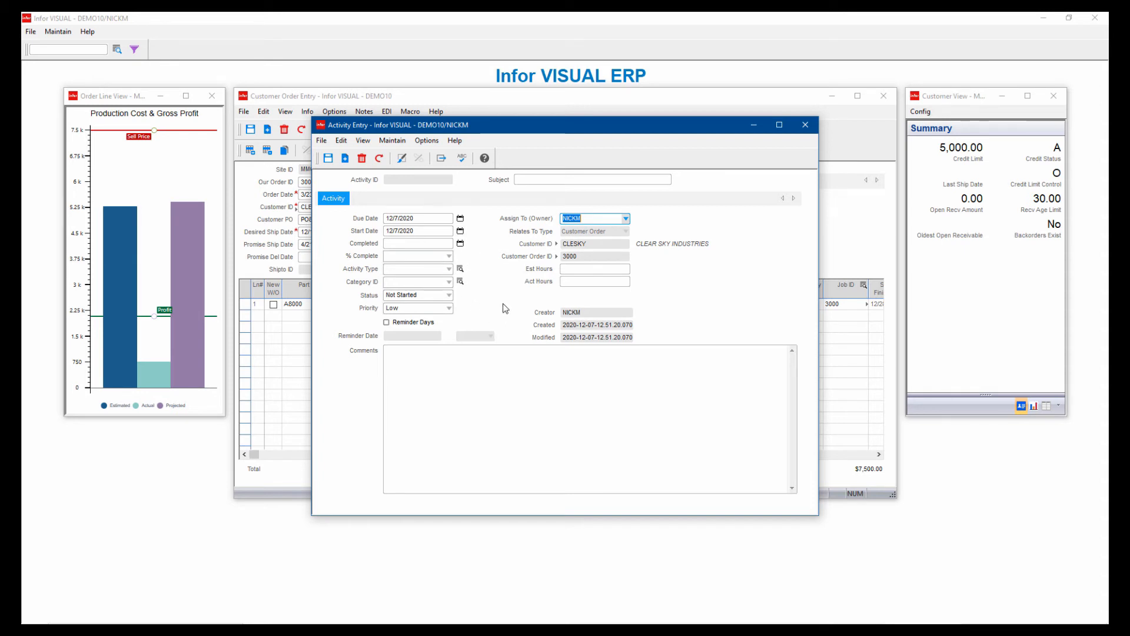
mouse_move(499, 300)
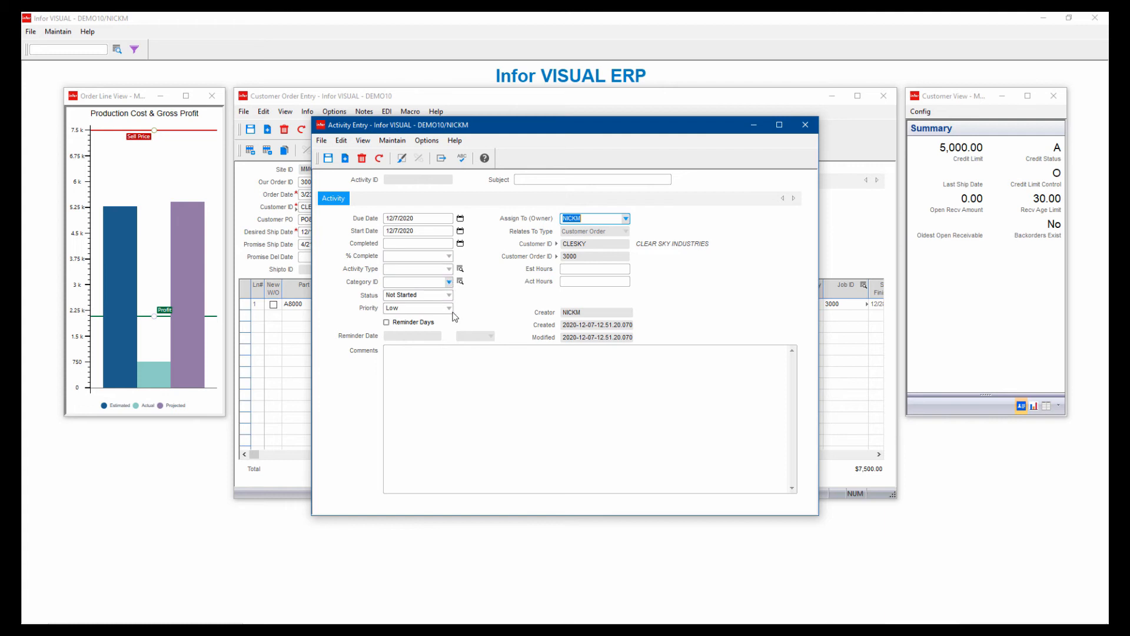
click(447, 294)
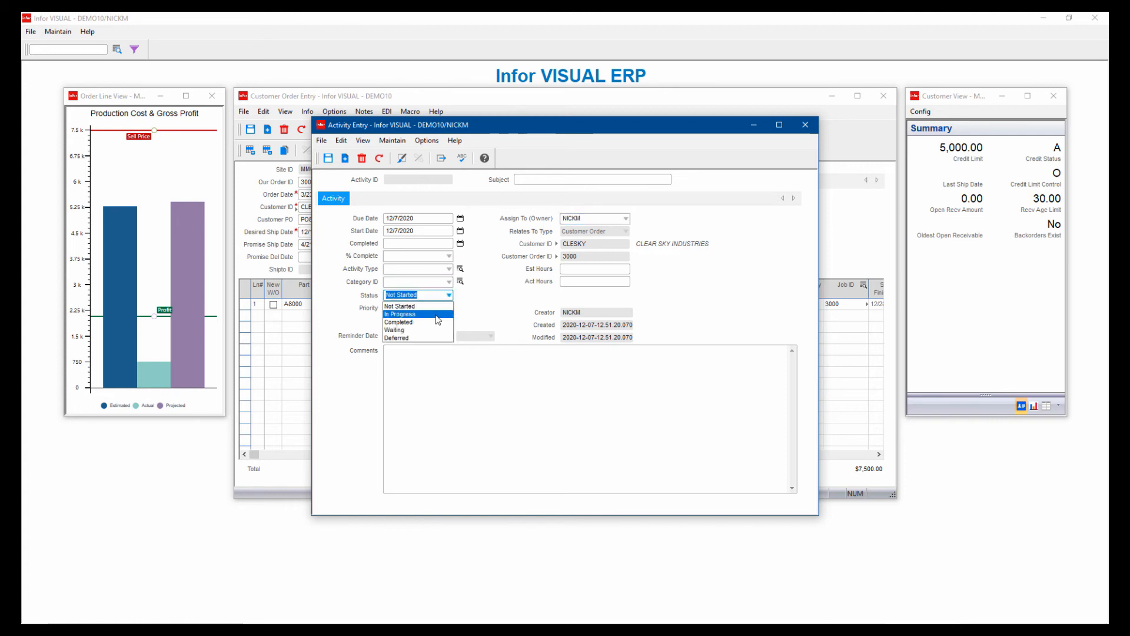
click(401, 306)
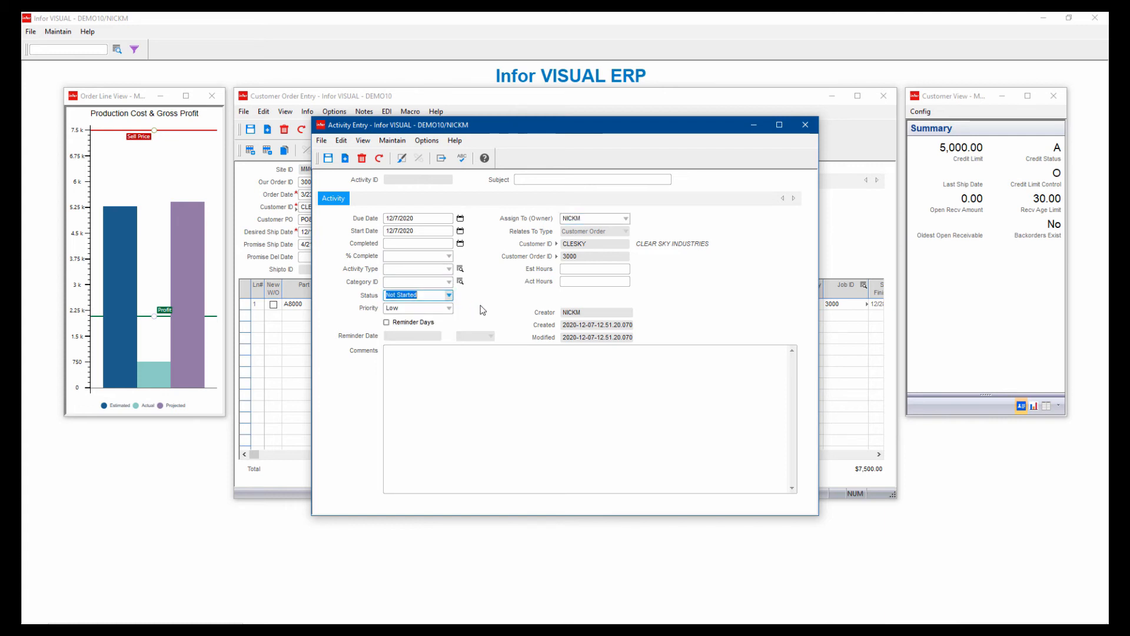
mouse_move(488, 285)
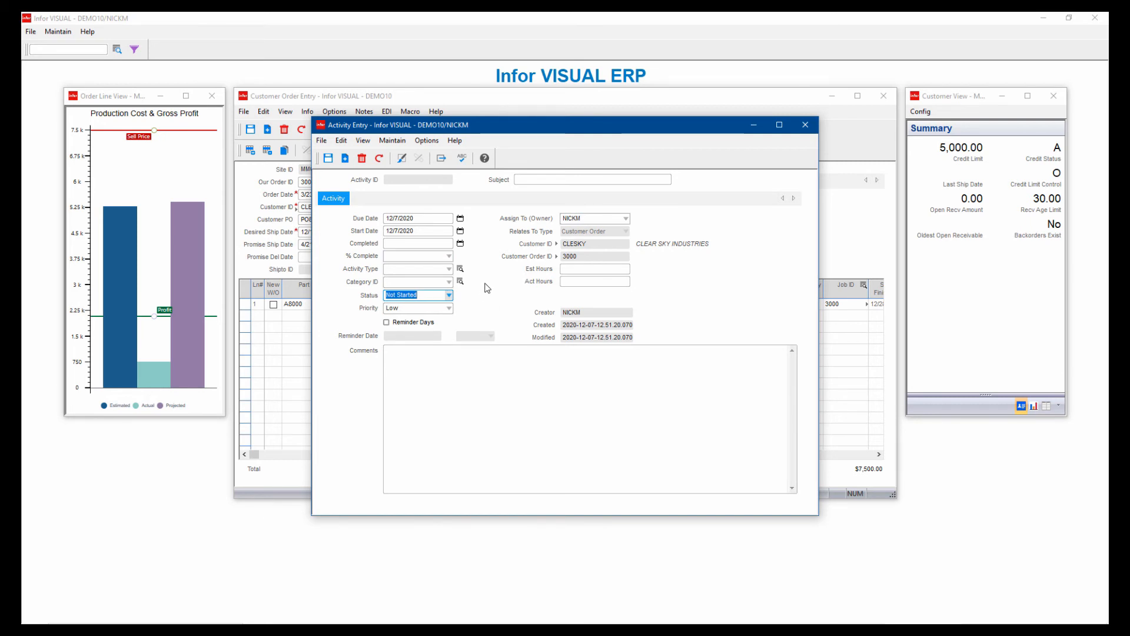
mouse_move(577, 280)
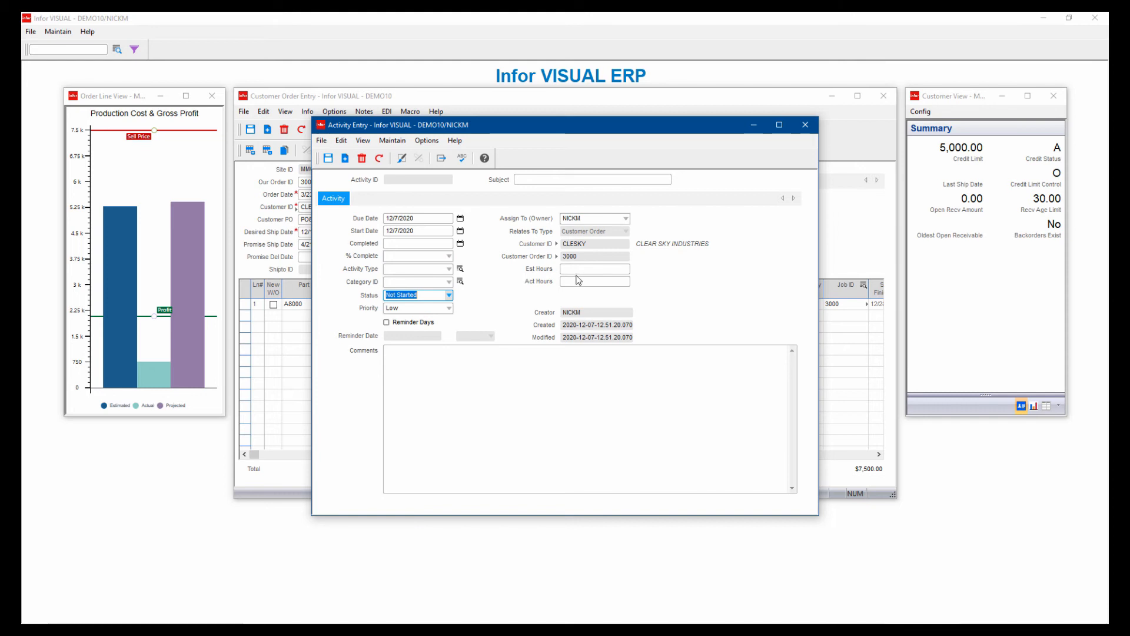
mouse_move(523, 309)
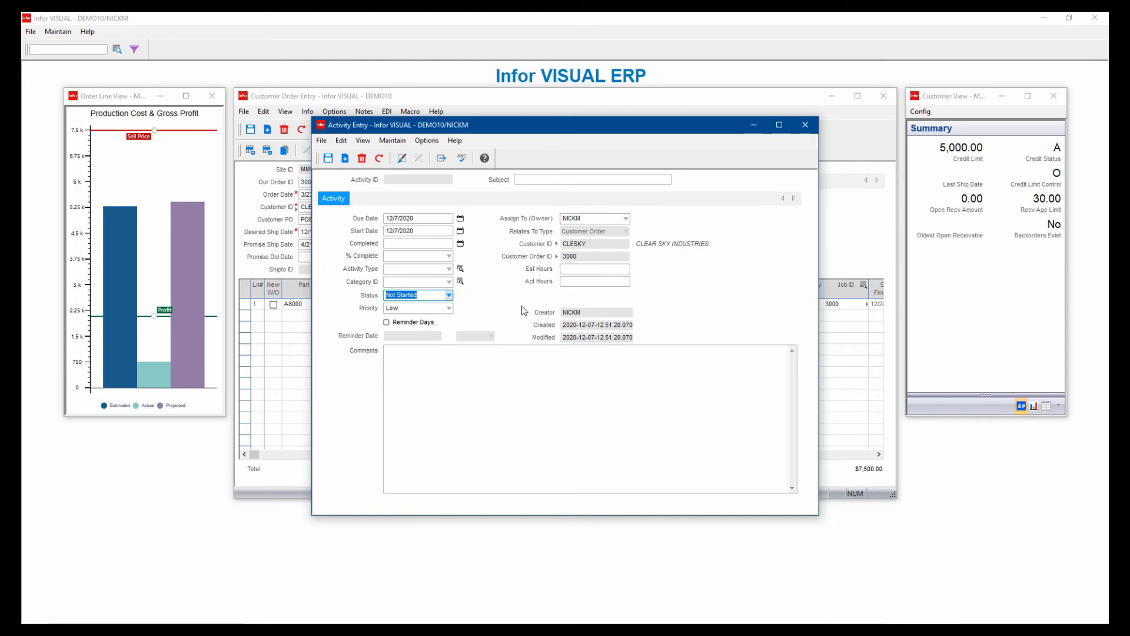
mouse_move(531, 435)
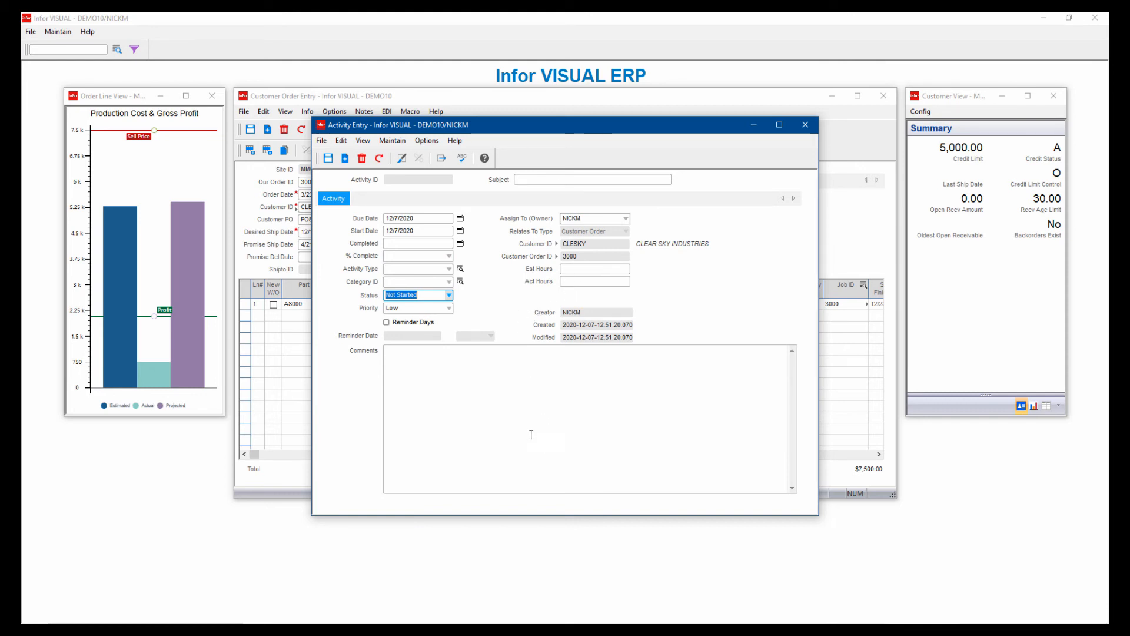
mouse_move(521, 132)
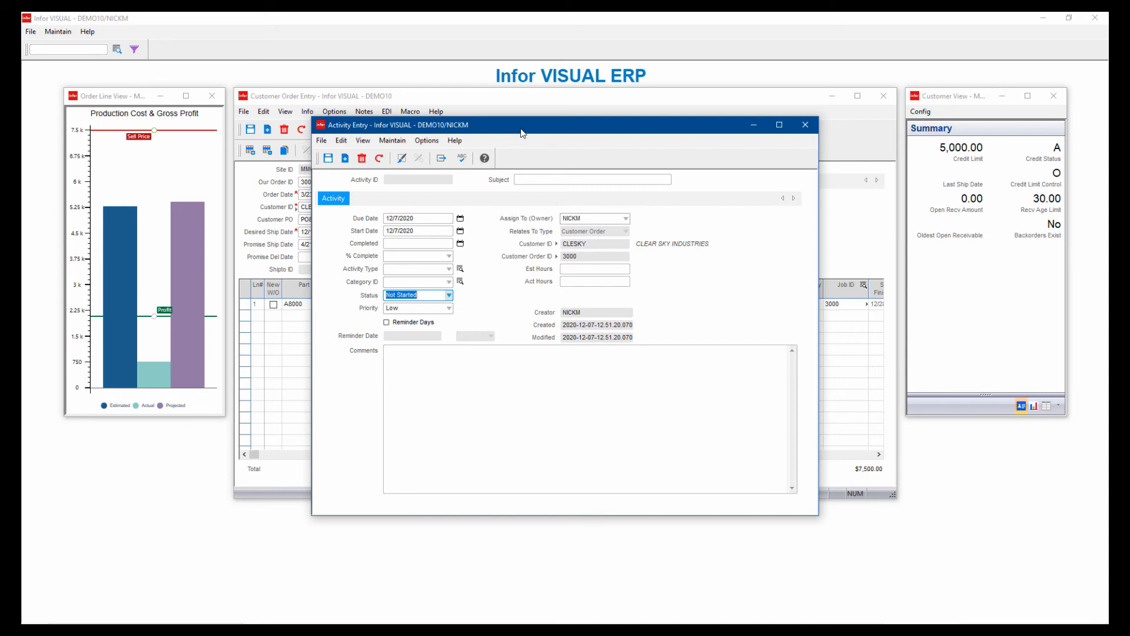
mouse_move(532, 131)
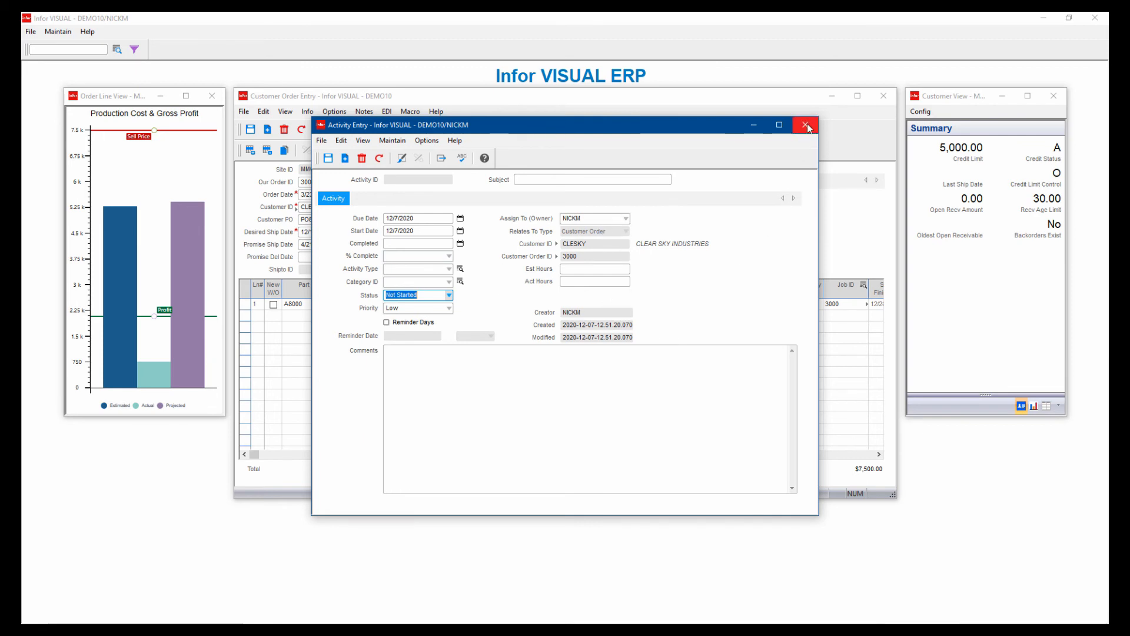
- Close Activity Entry and show My Activities in Activity Maintenance
click(805, 124)
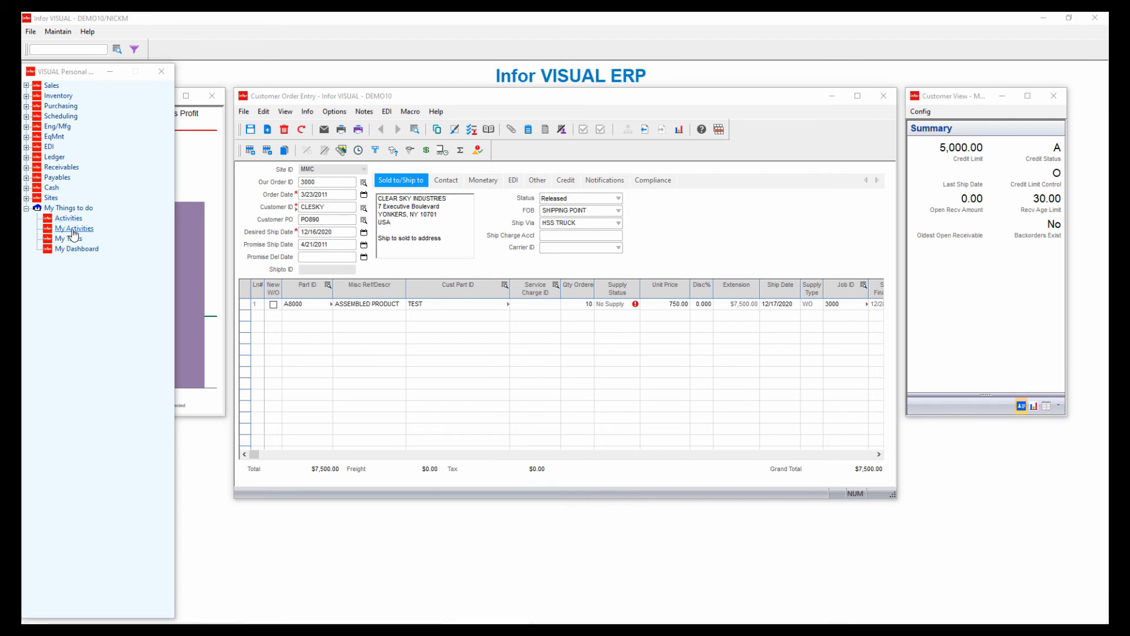
click(73, 227)
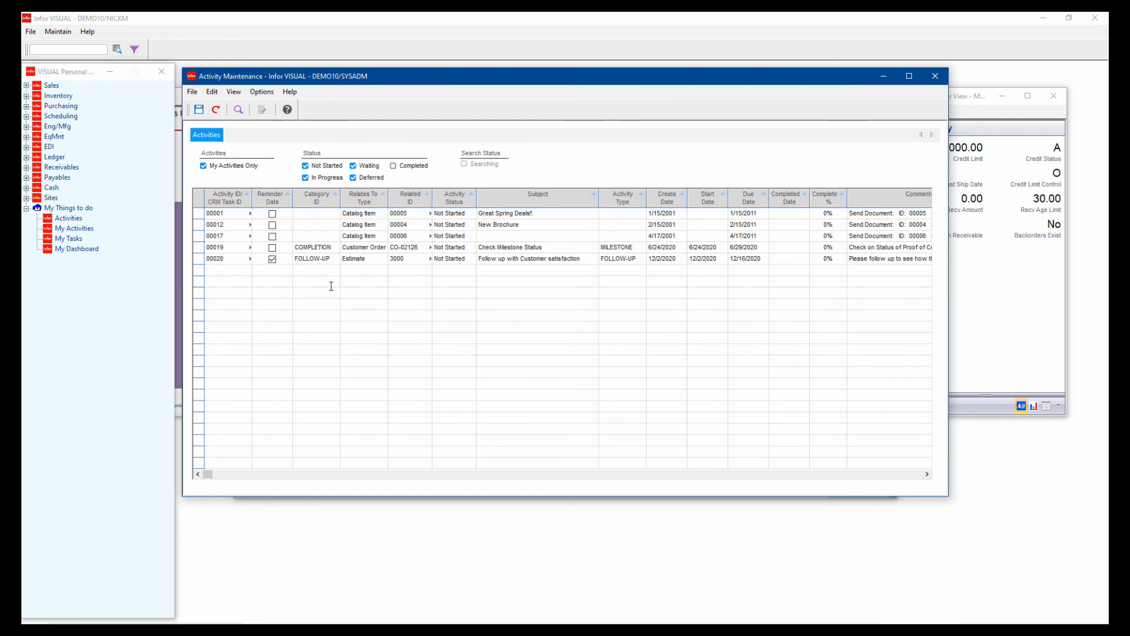
mouse_move(337, 274)
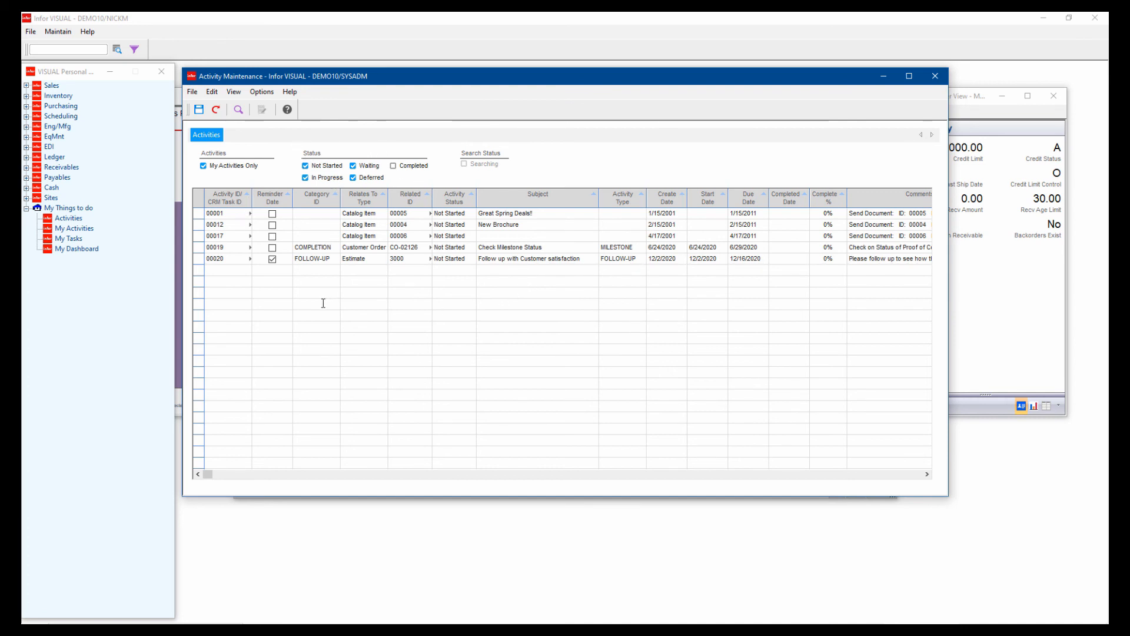
mouse_move(300, 298)
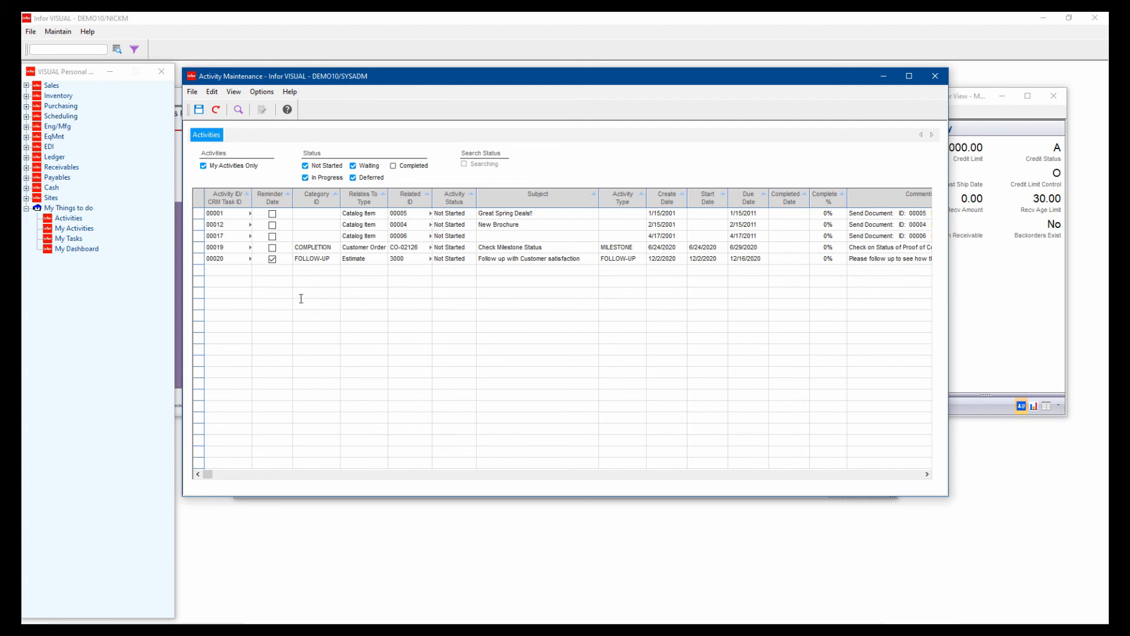
mouse_move(431, 262)
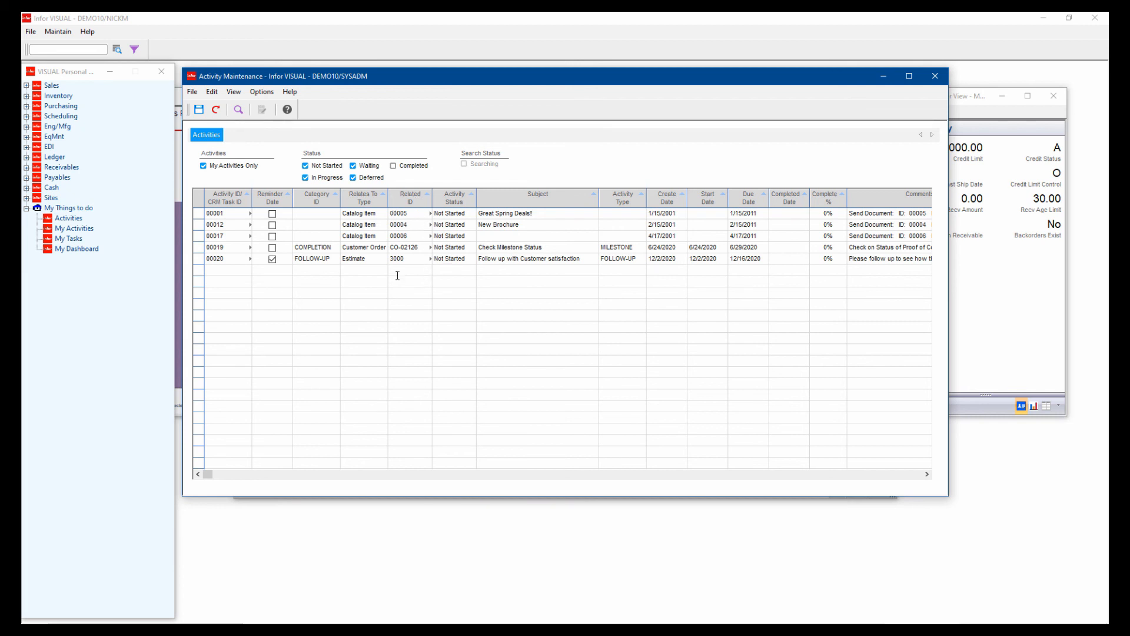
mouse_move(430, 259)
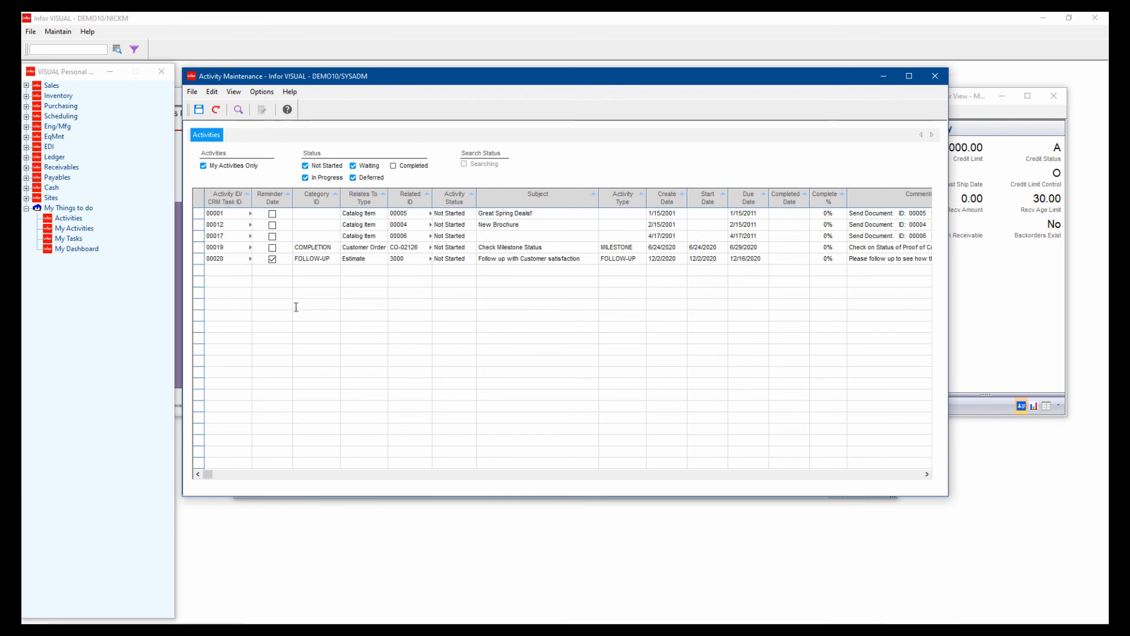
mouse_move(297, 272)
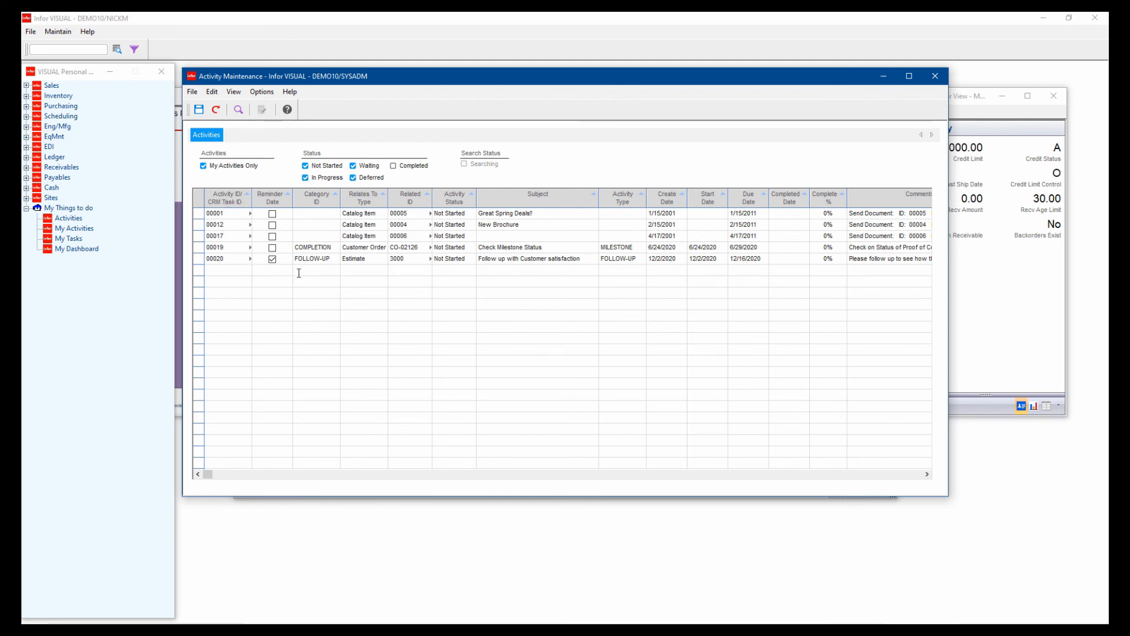
mouse_move(383, 396)
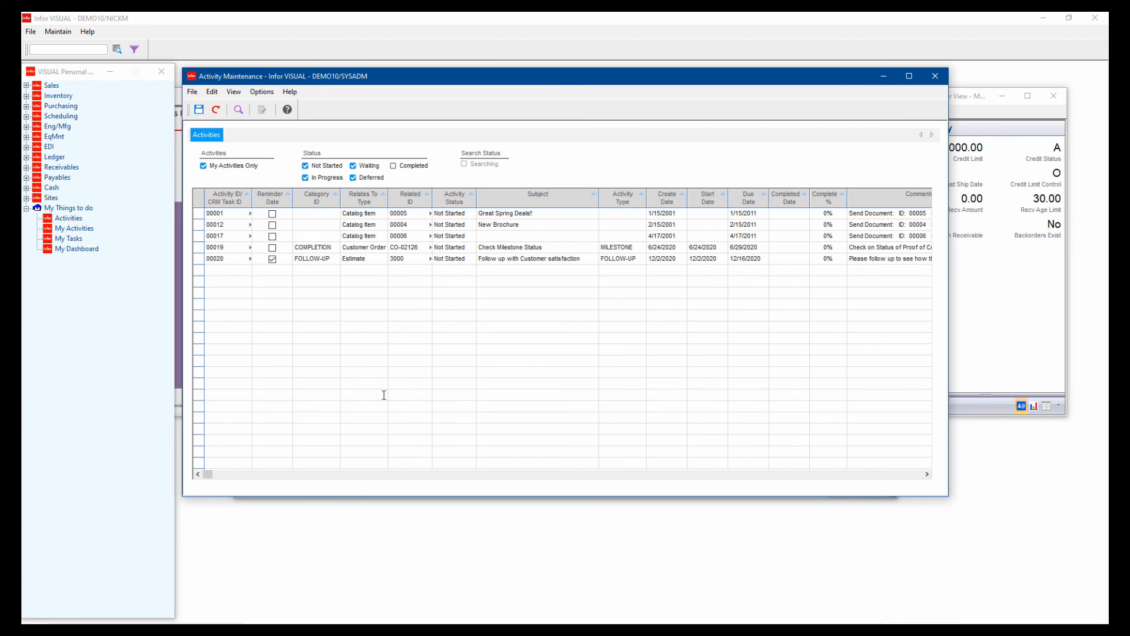
mouse_move(602, 144)
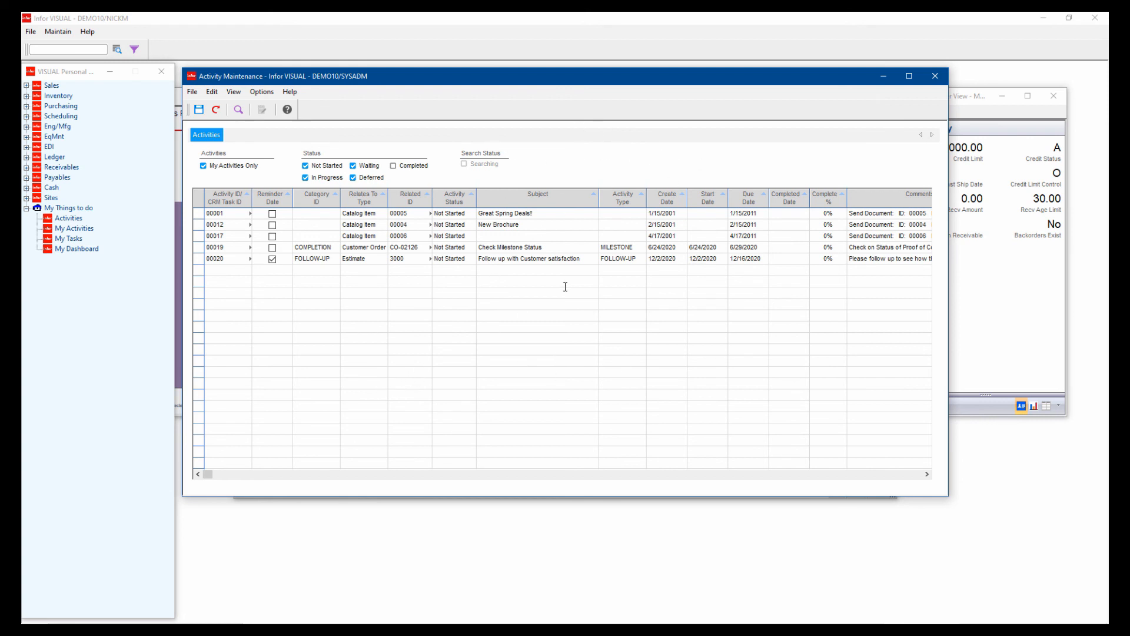
mouse_move(573, 142)
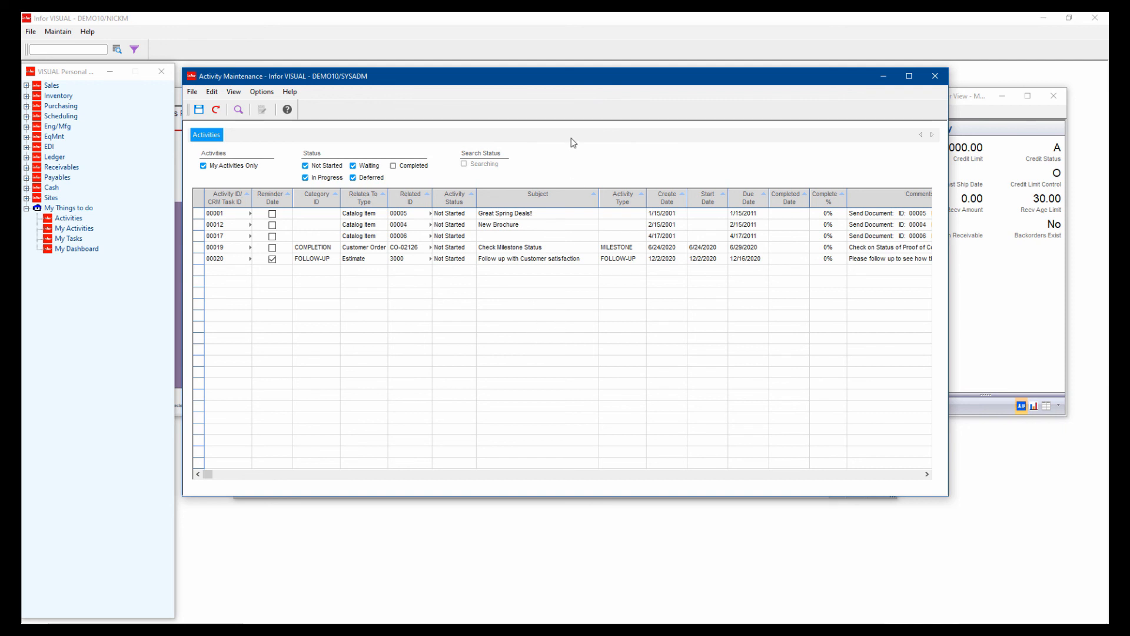